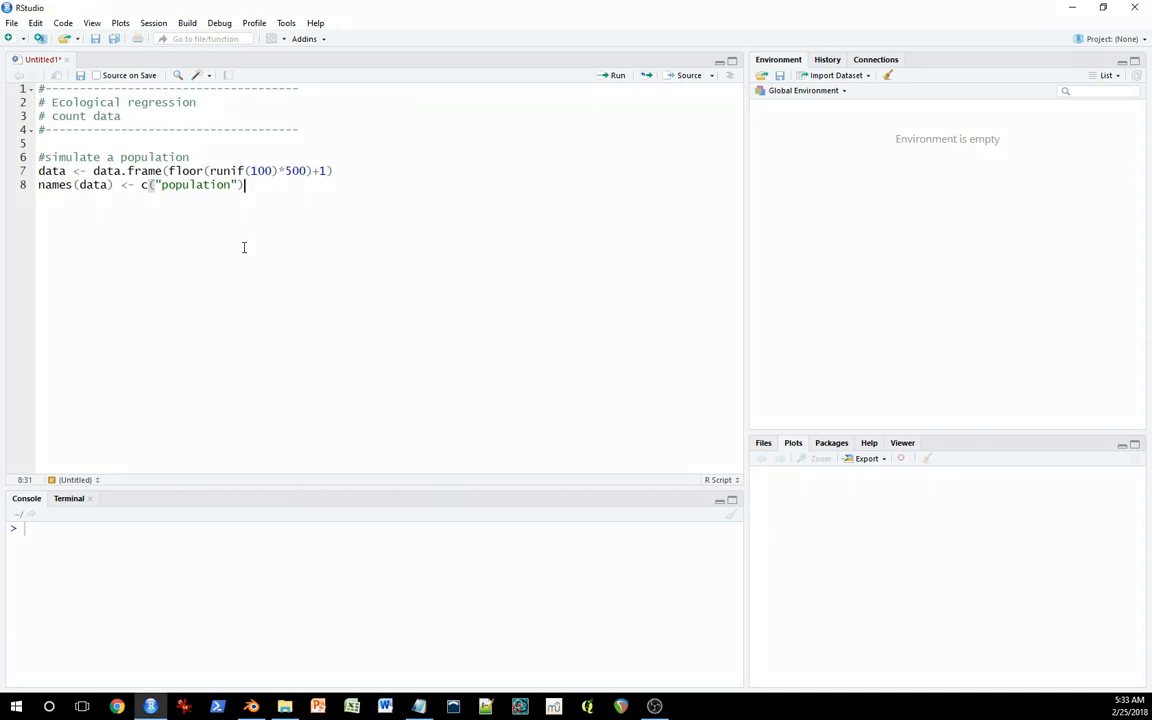
Write code for a per-area risk_factor via rnorm, a true_rate formula, and hist(data$true_rate)
key("Return")
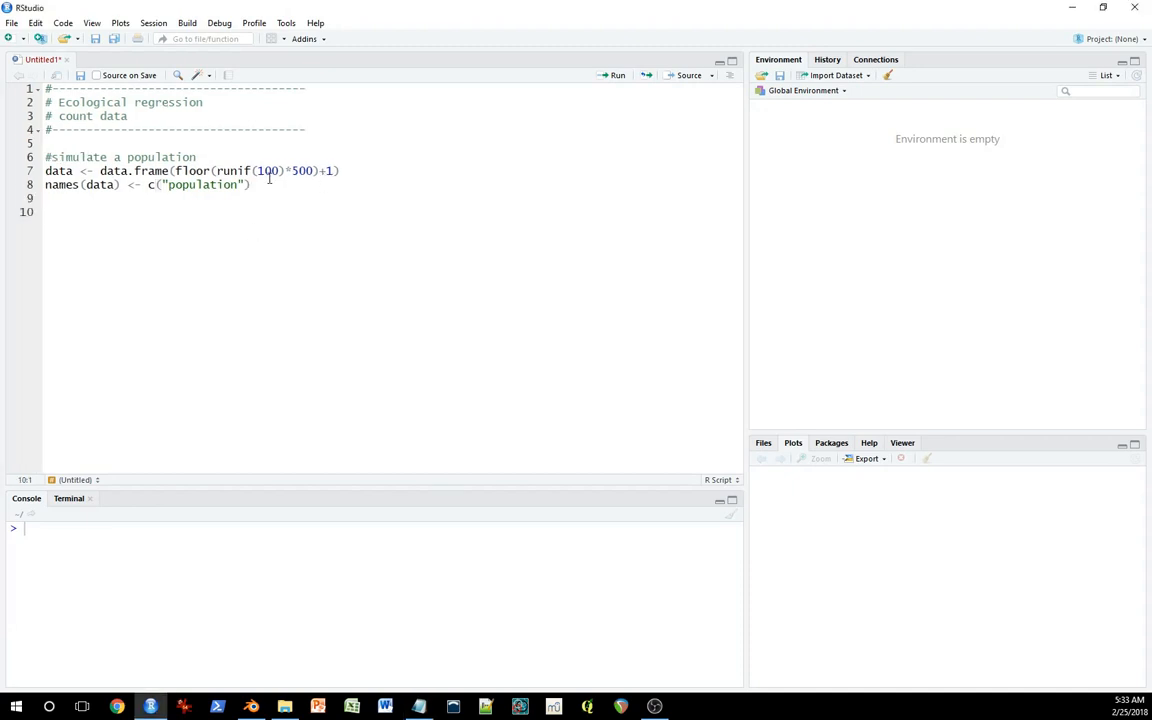
type("#create a risk factor that varies from area to area")
type("data$risk_factor <- rnorm(100)")
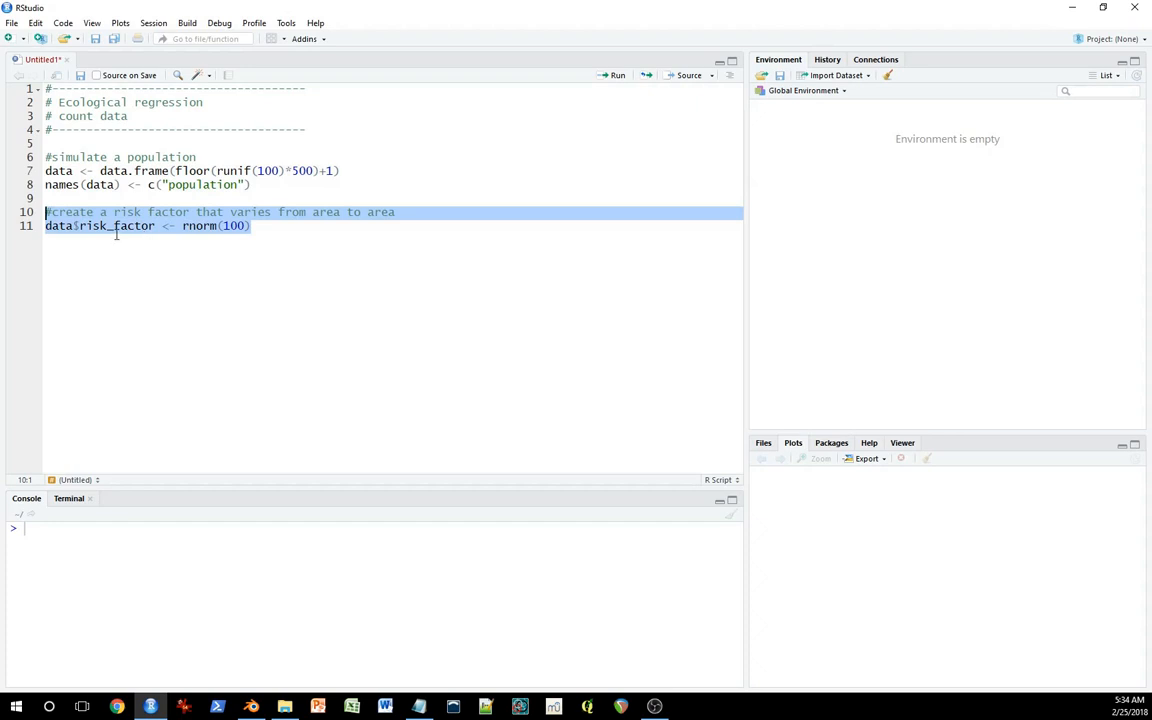
mouse_move(276, 244)
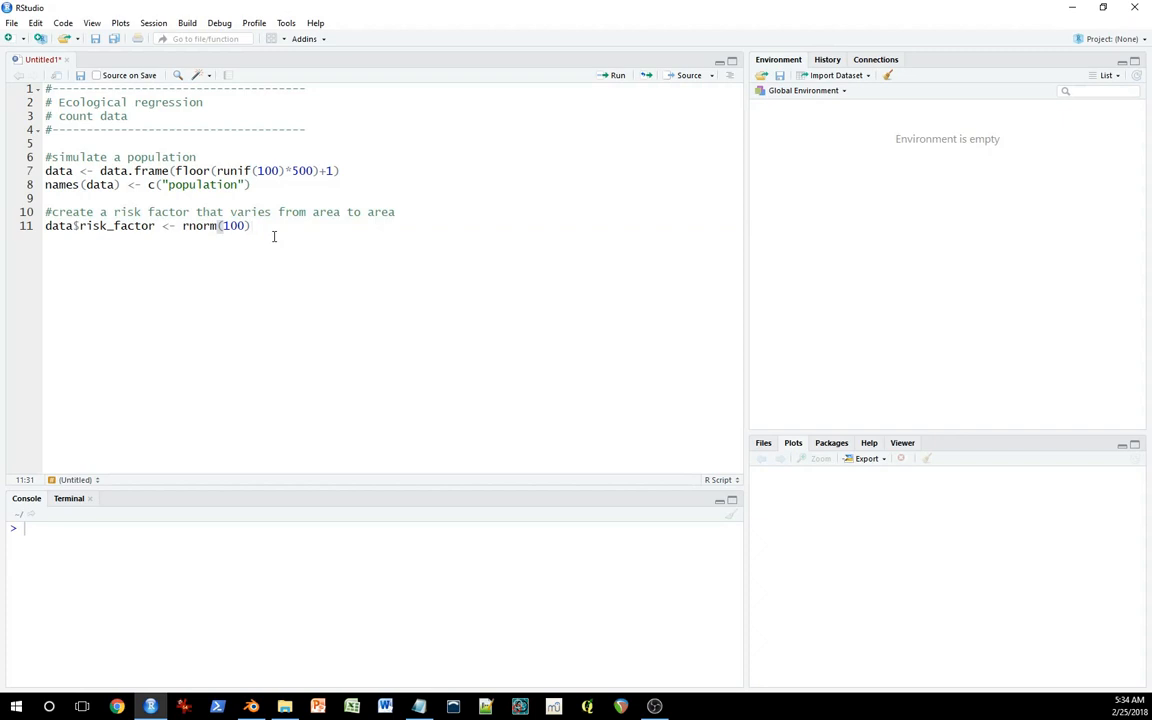
mouse_move(282, 232)
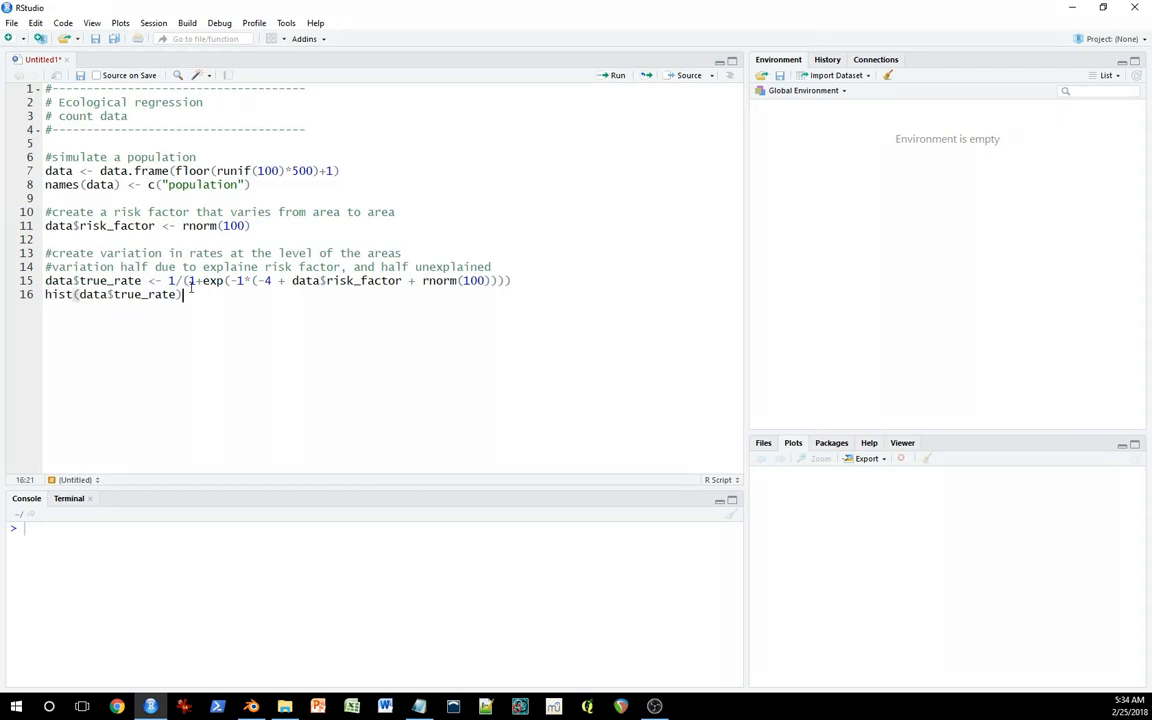
mouse_move(304, 238)
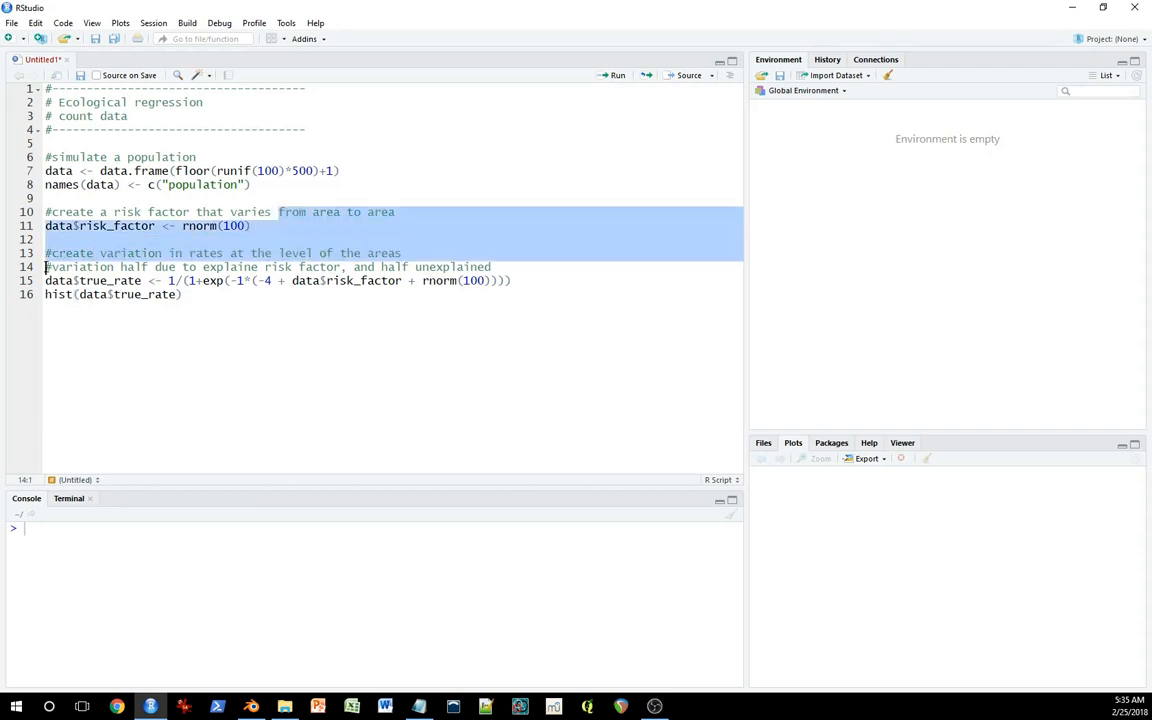
left_click(268, 224)
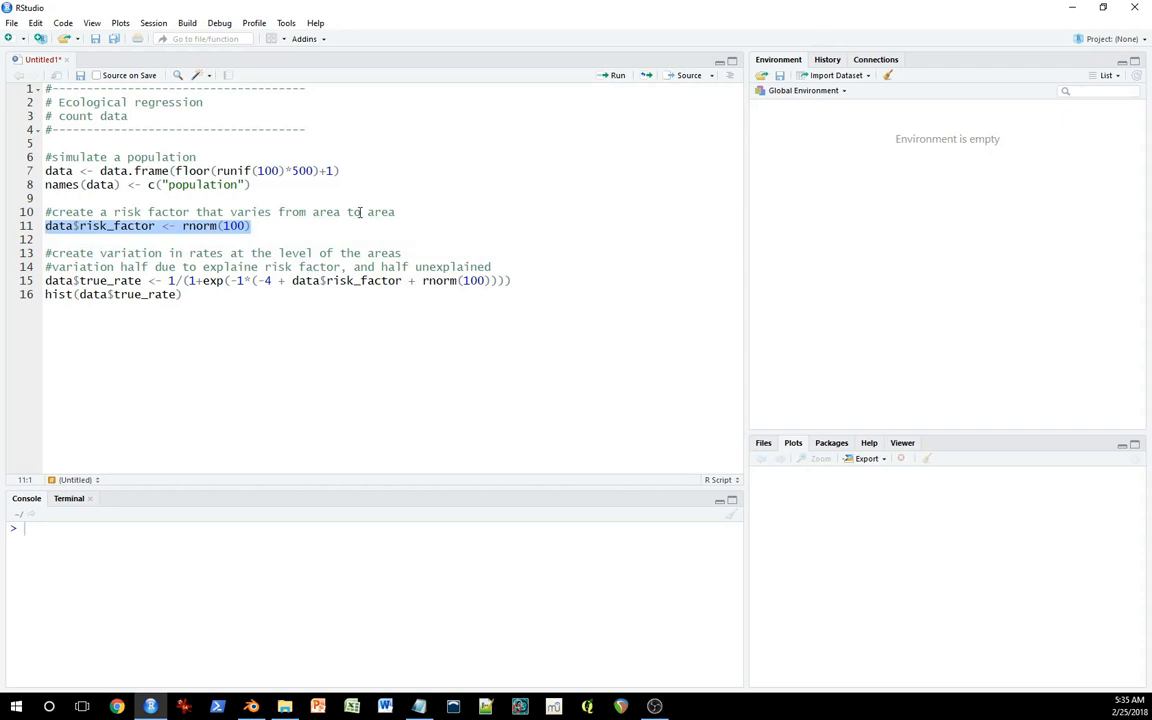
mouse_move(244, 260)
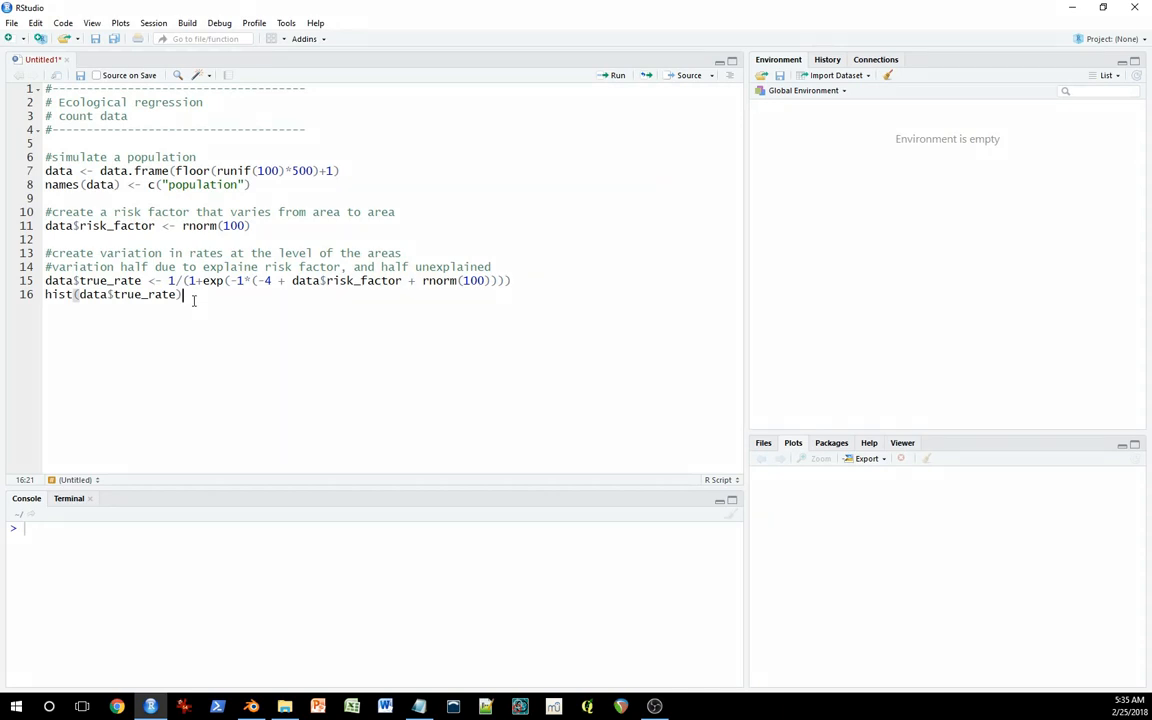
mouse_move(338, 222)
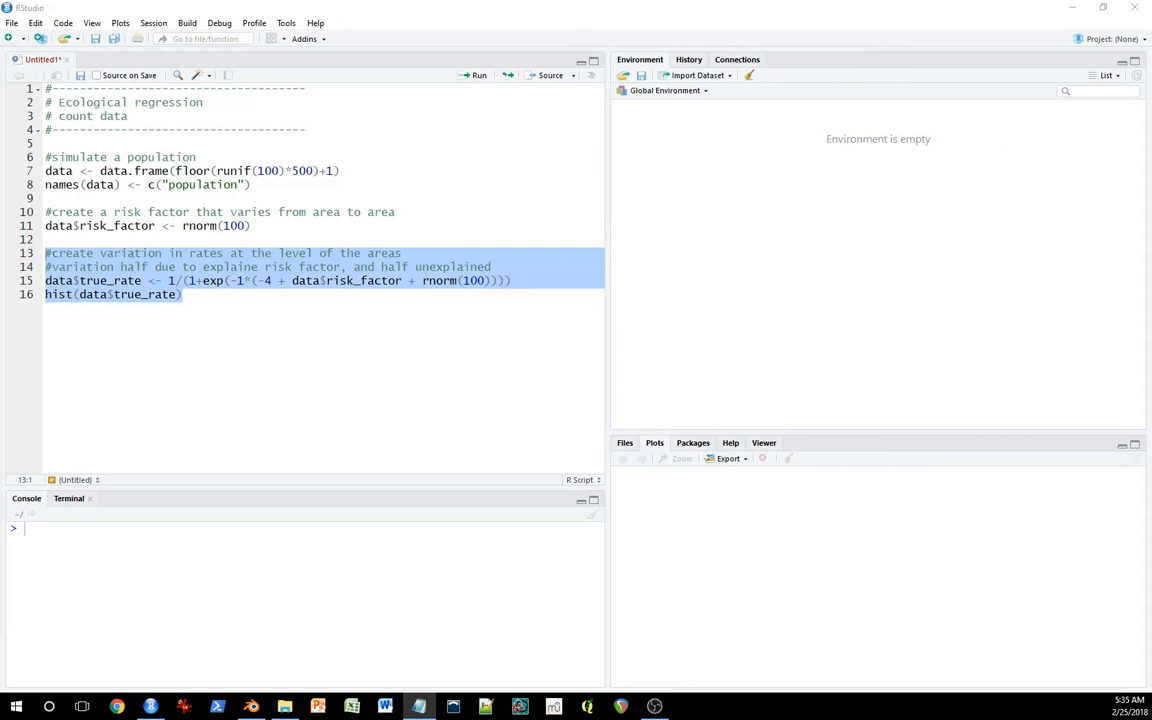
left_click(184, 294)
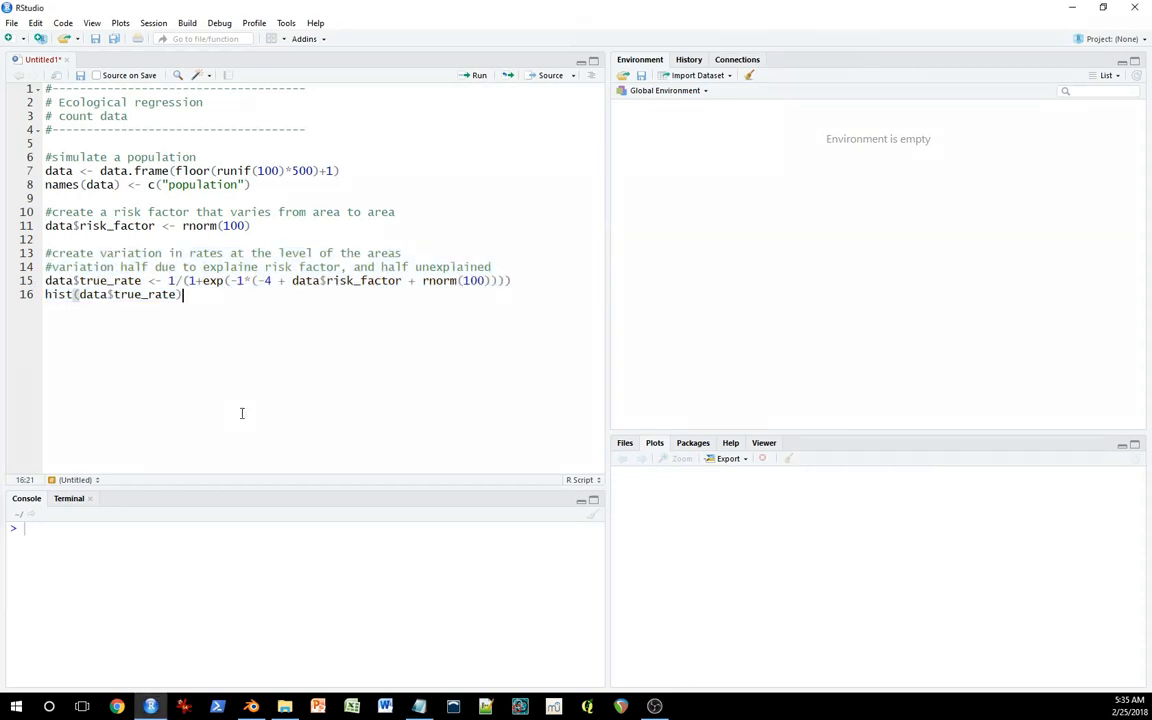
Add the rbinom events-per-area line and run the population, risk factor and true_rate blocks to draw the histogram
type("#determine the number of events per area")
type("data$events <- rbinom(100,data$population,data$true_rate)")
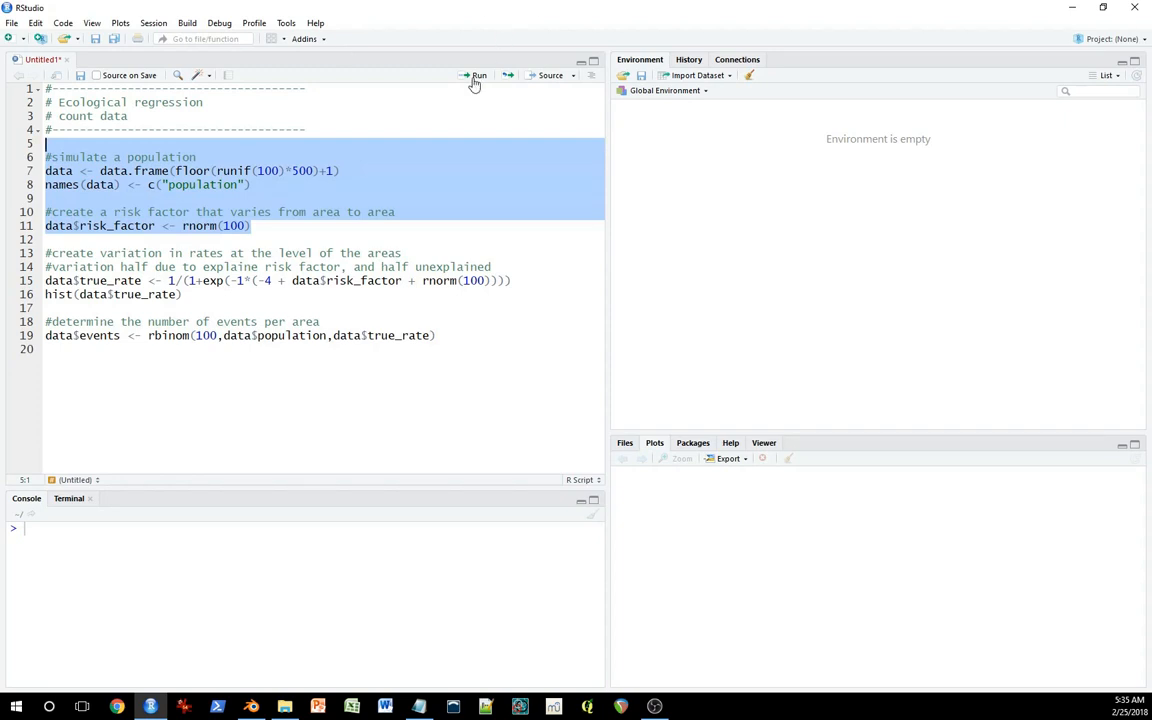
left_click(478, 76)
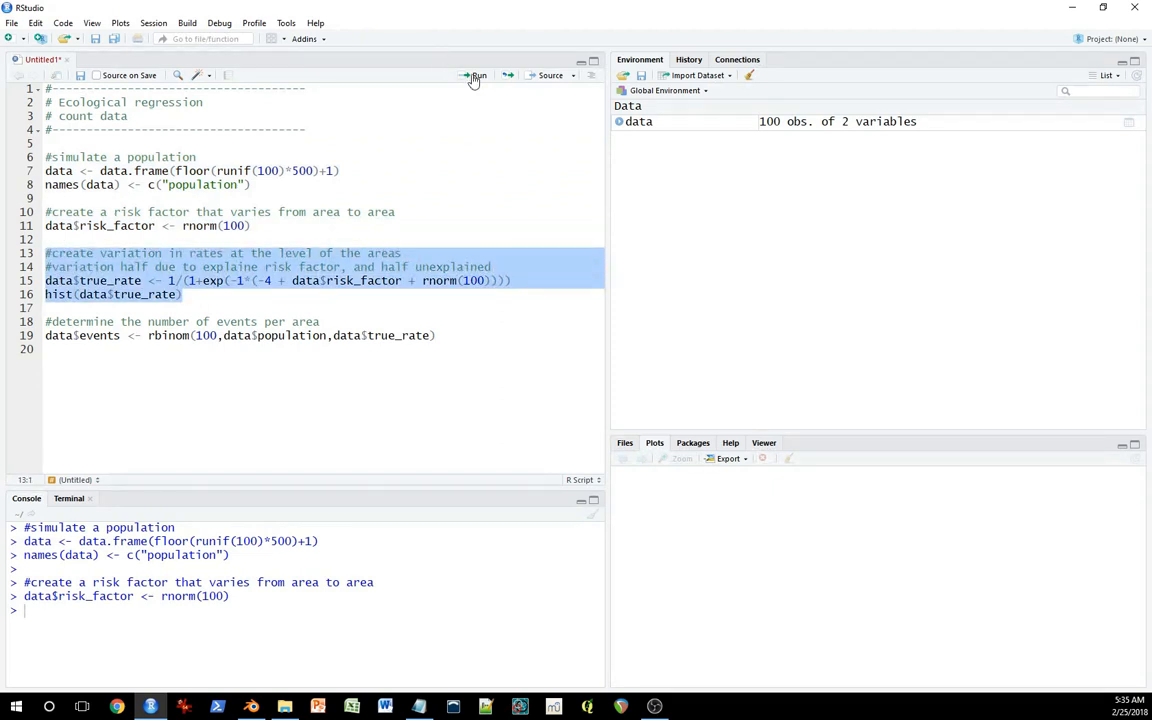
left_click(476, 76)
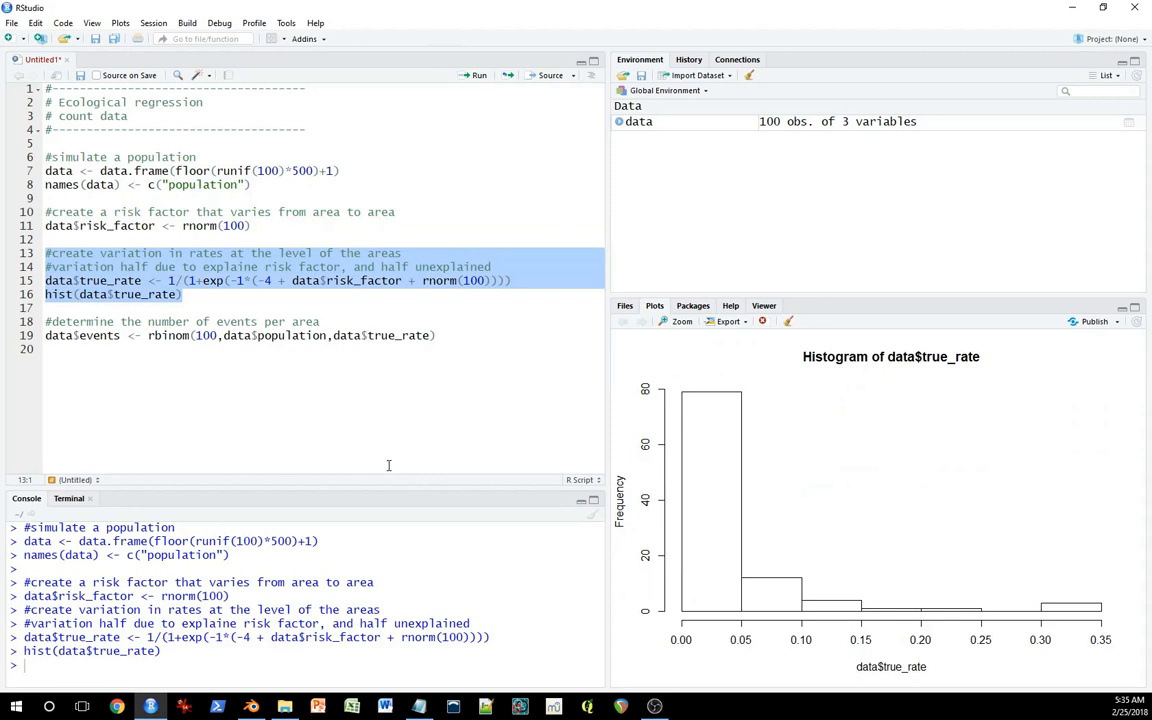
mouse_move(300, 336)
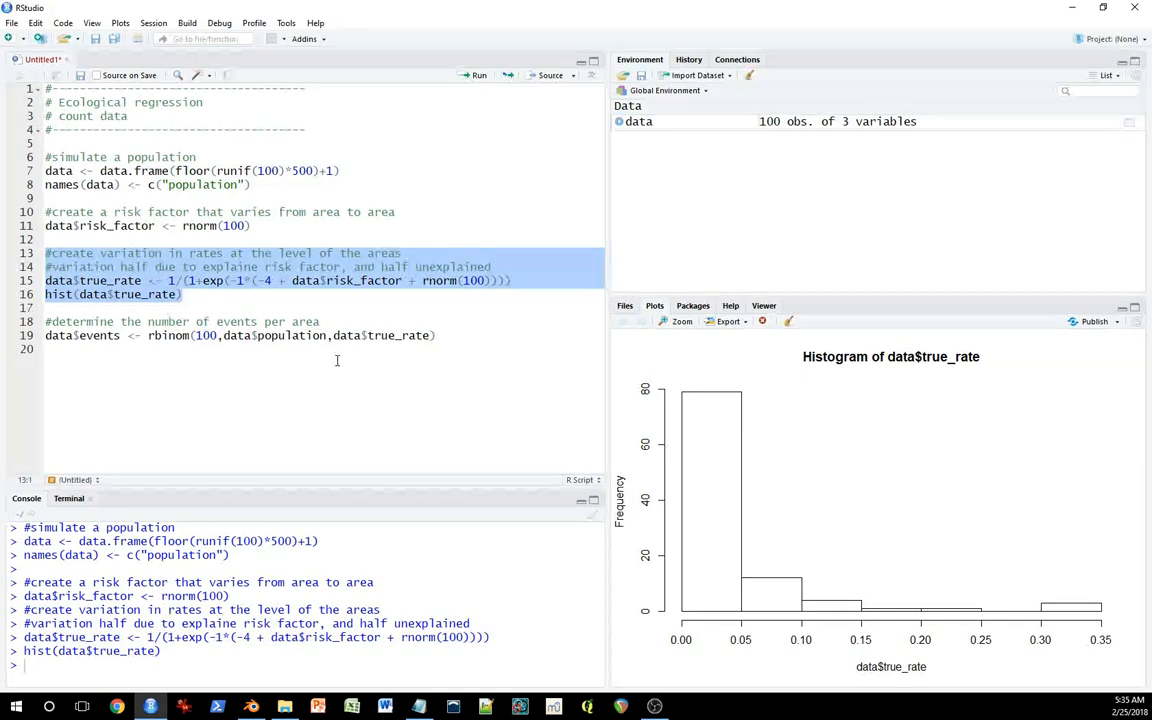
left_click(478, 76)
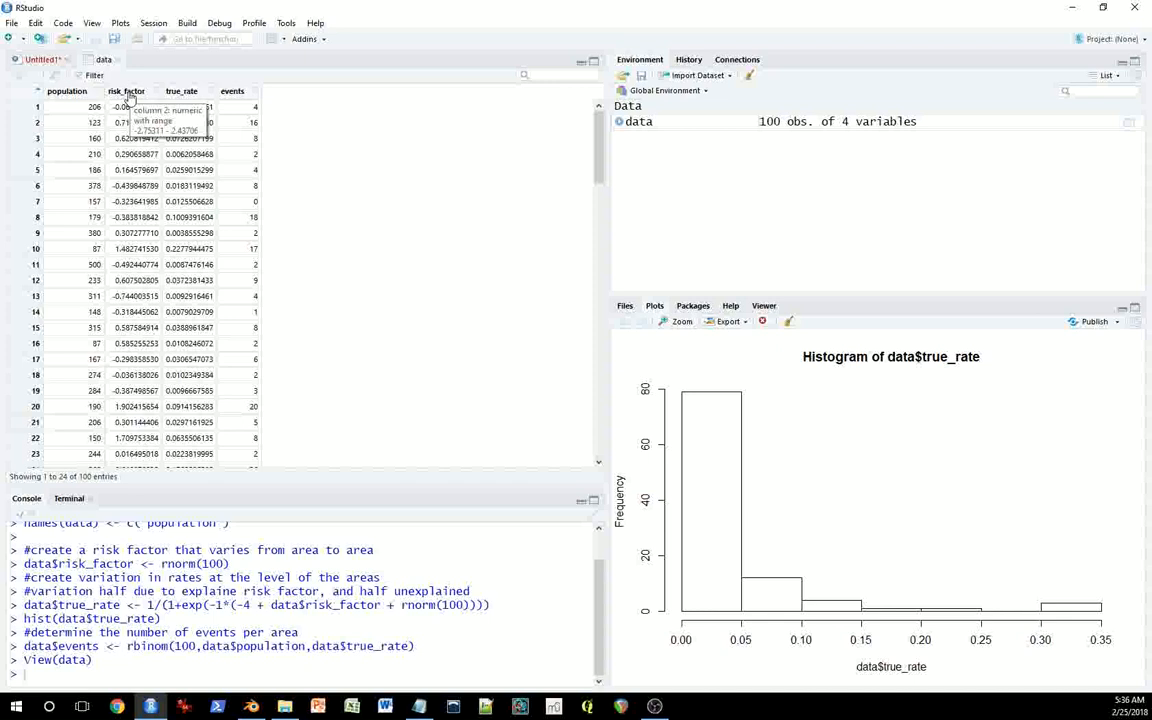
mouse_move(230, 152)
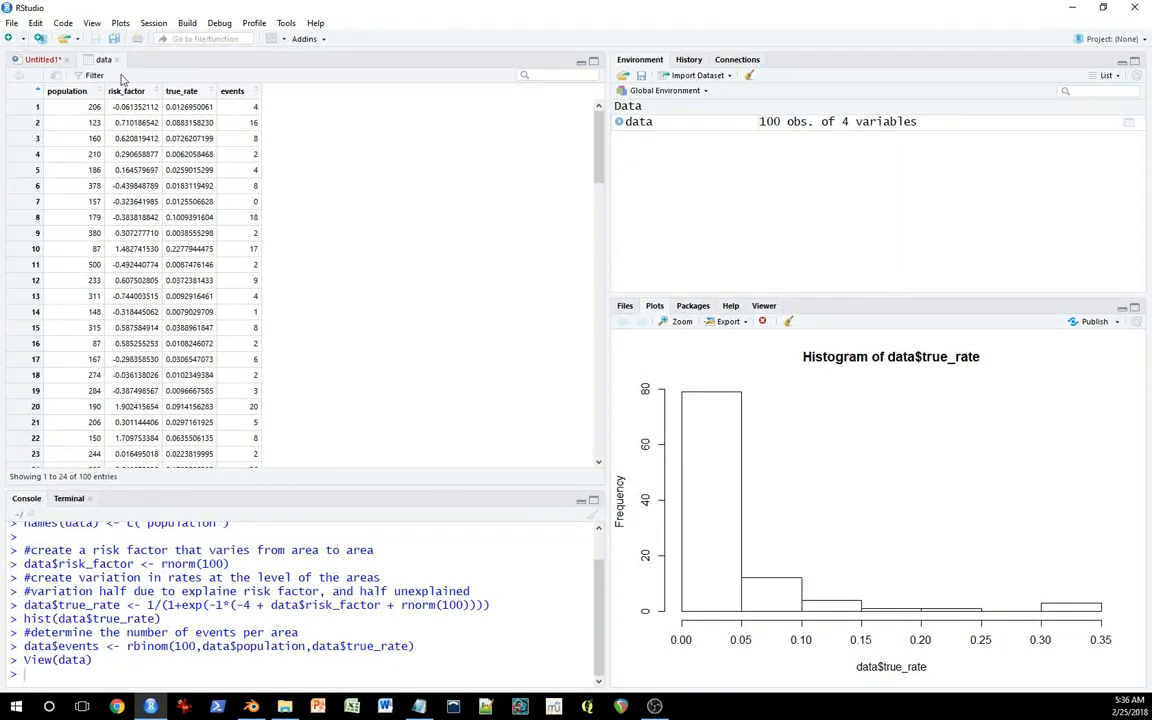
Return from the data table viewer to the Untitled1 script
left_click(40, 60)
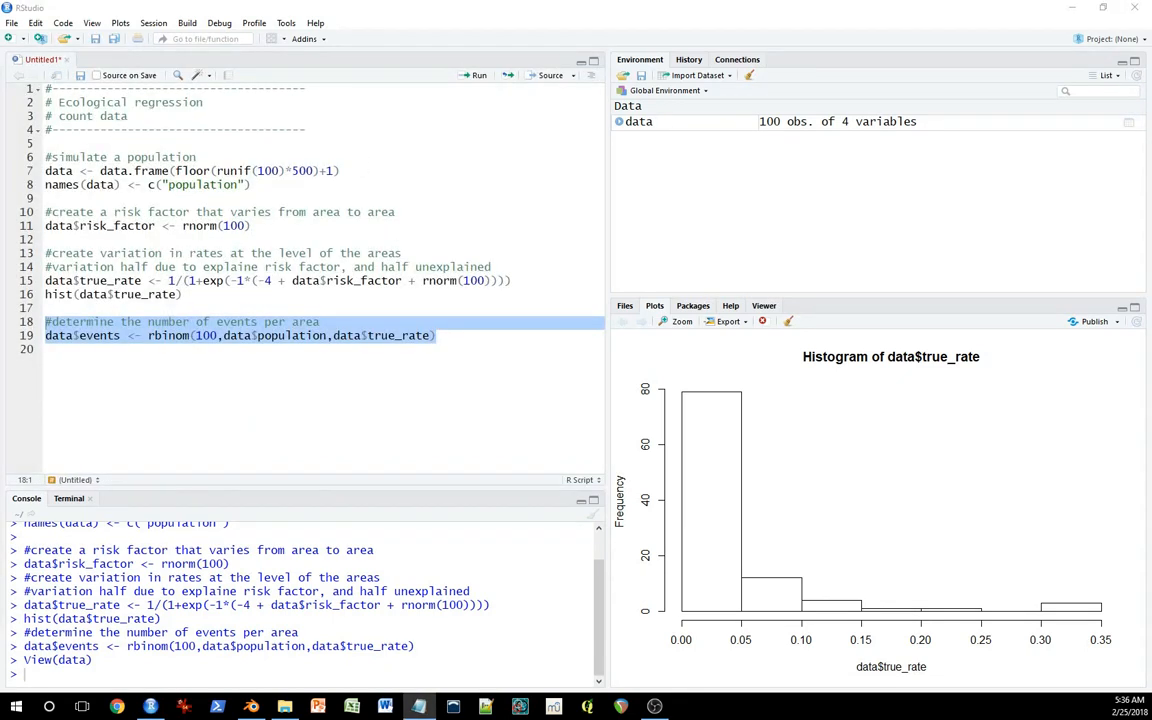
Add predict(lm(true_rate ~ risk_factor)) as p_linear, run it and inspect the table sorted by p_linear
left_click(280, 348)
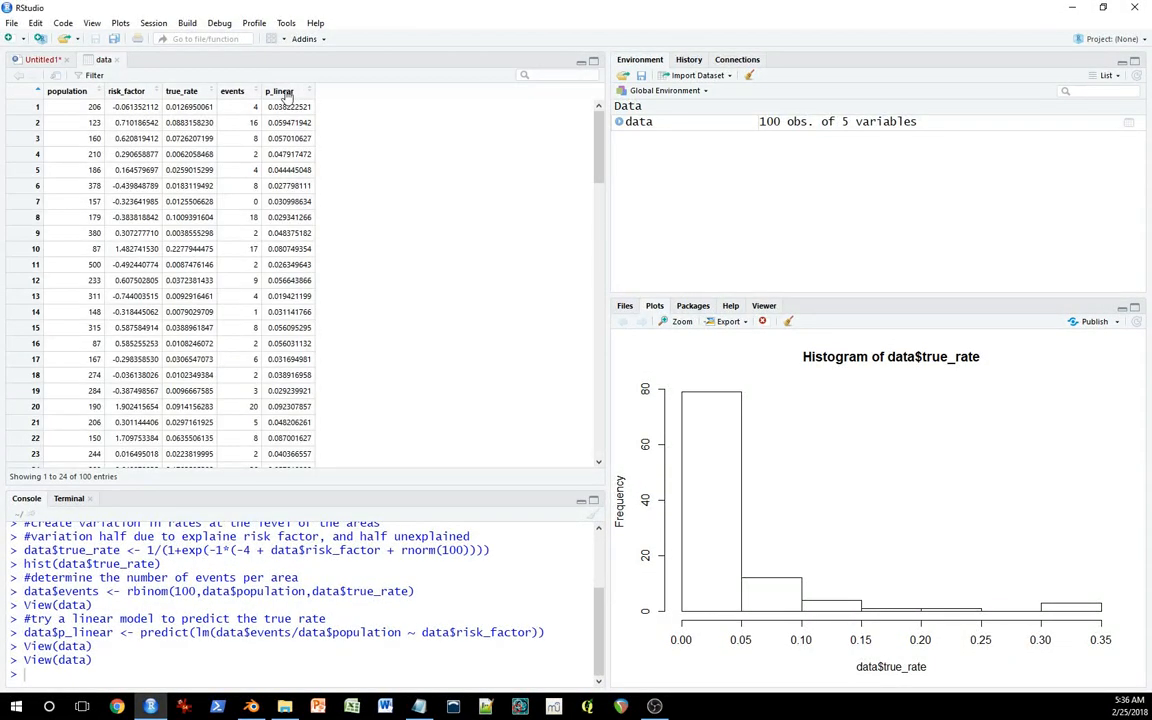
left_click(280, 92)
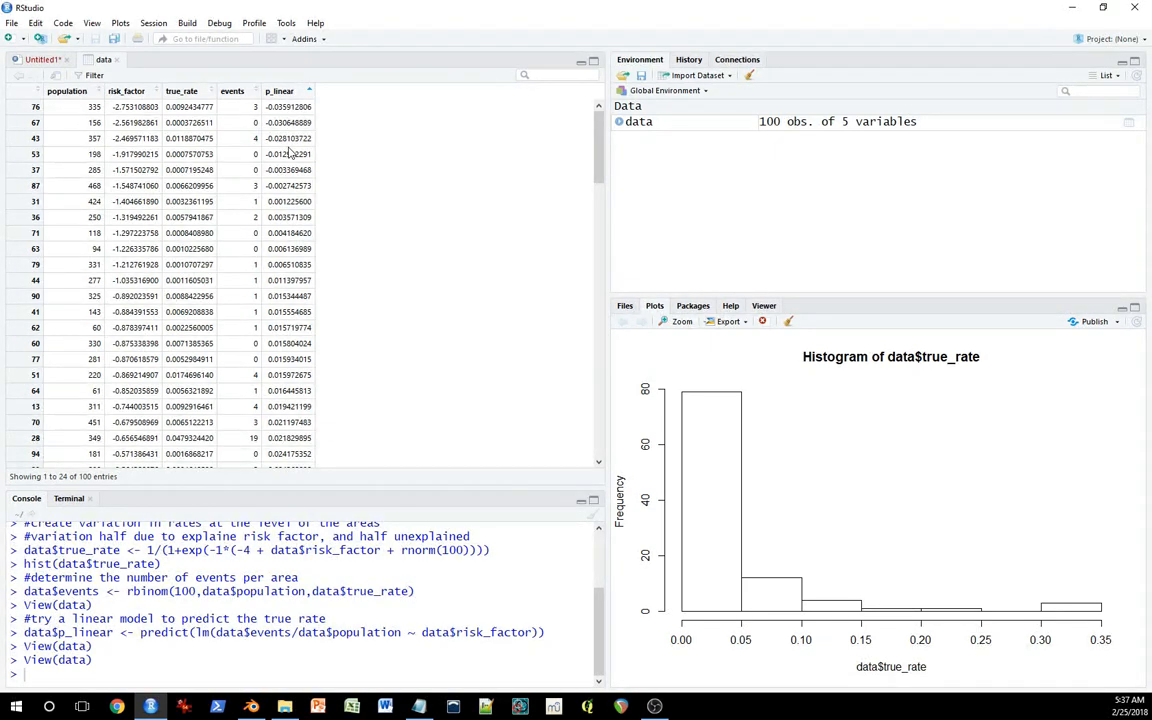
mouse_move(304, 216)
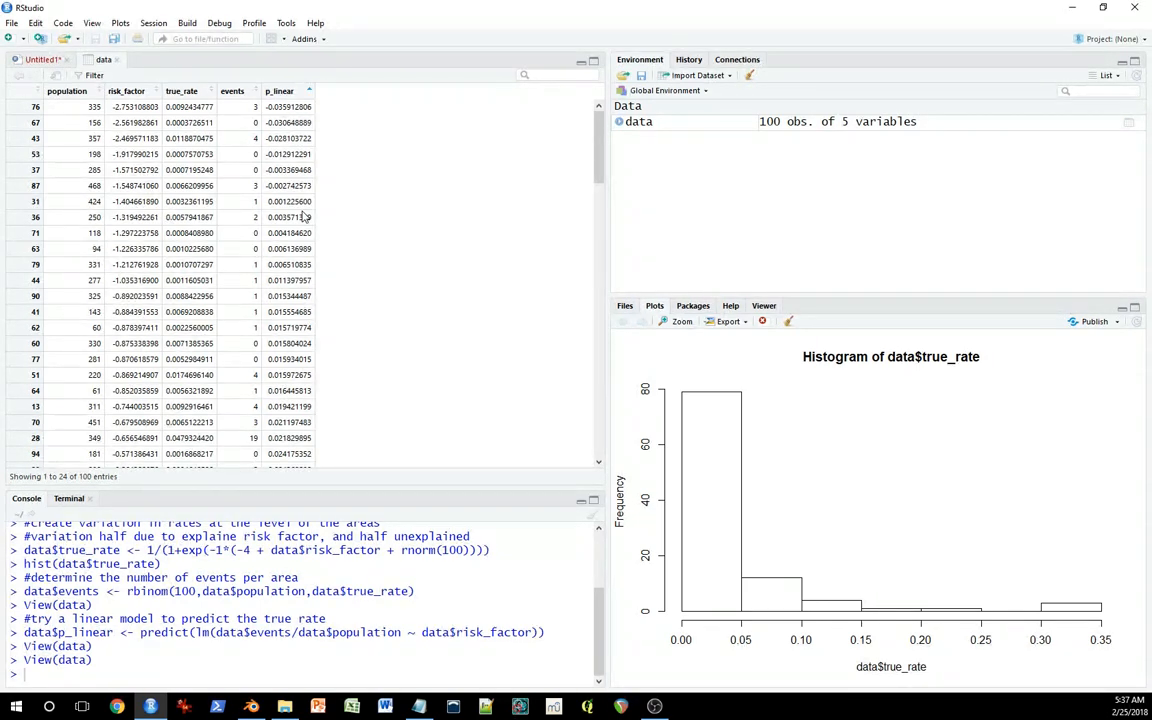
mouse_move(288, 92)
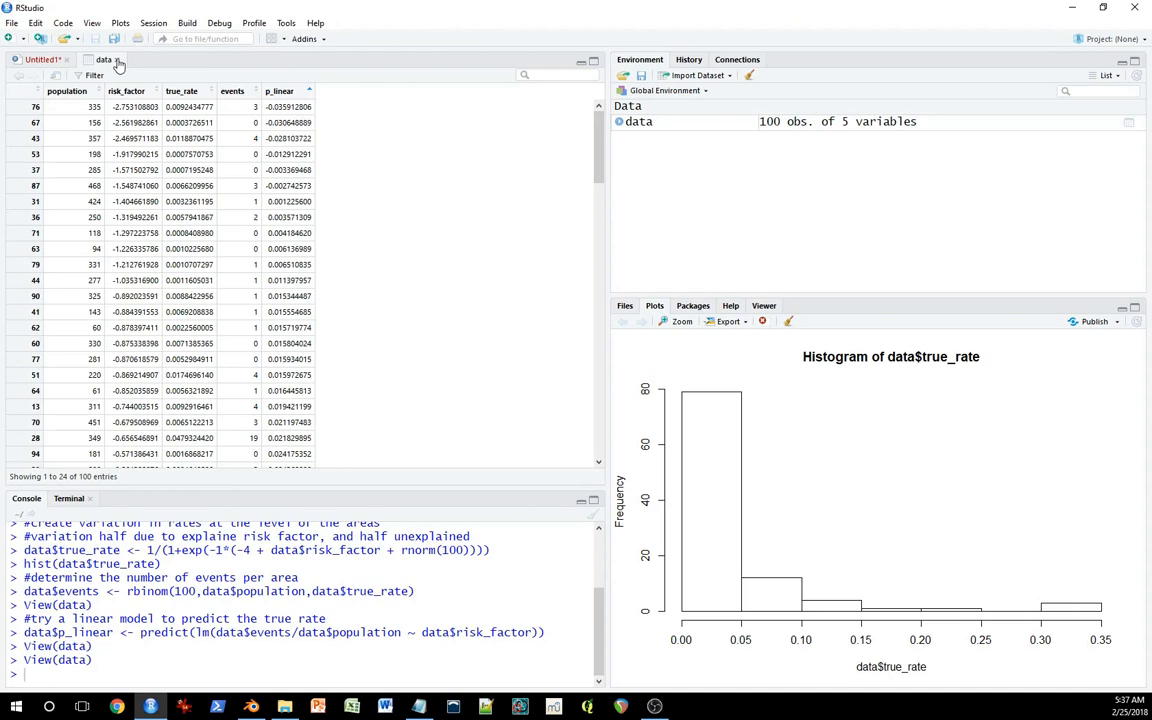
left_click(42, 60)
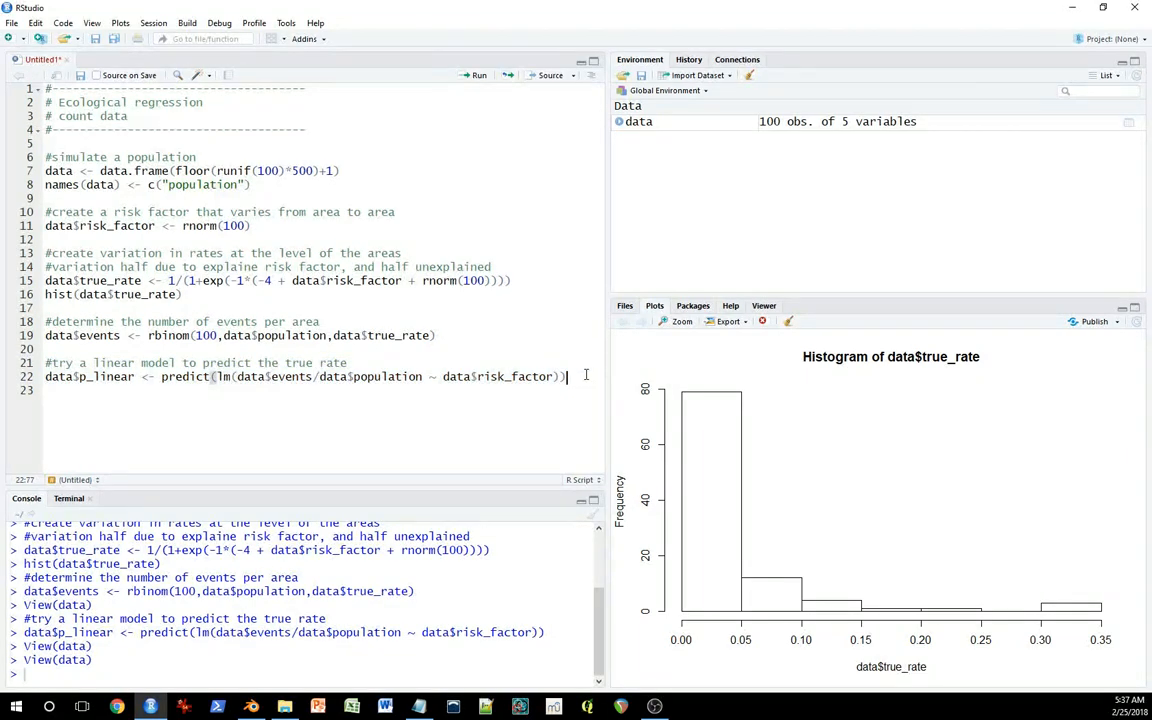
Add the lograte and exponentiated p_loglinear prediction lines and run them, then view the data
key("enter")
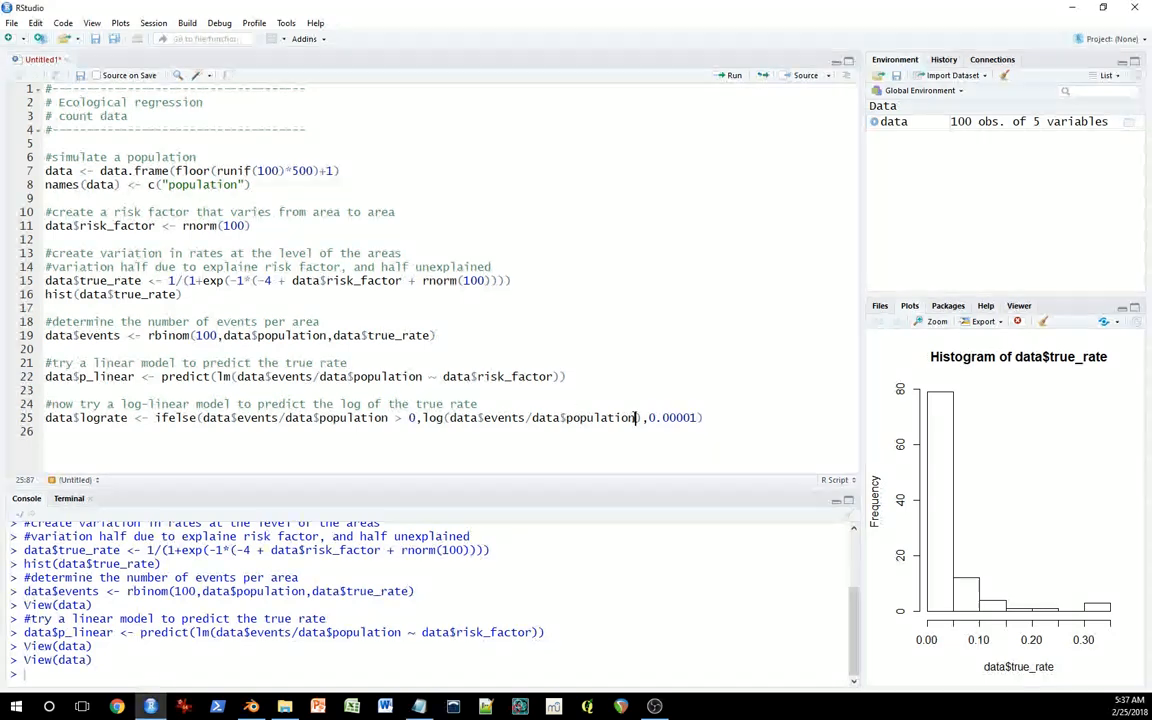
left_click_drag(46, 404, 704, 418)
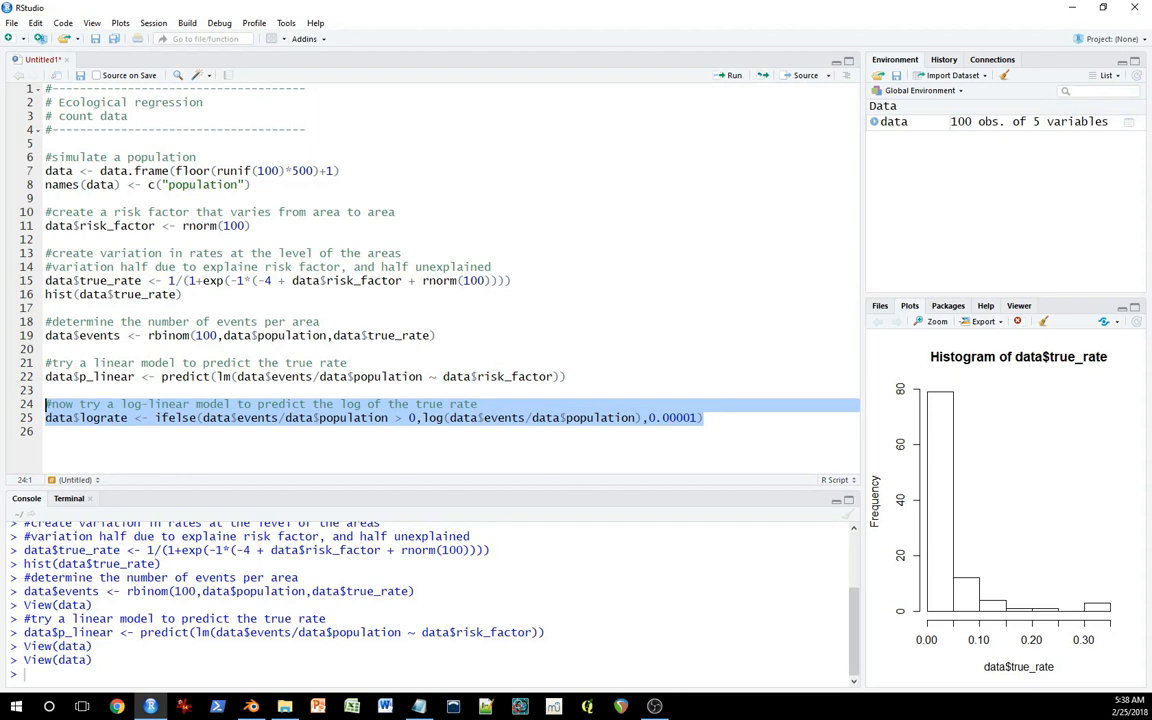
left_click(732, 76)
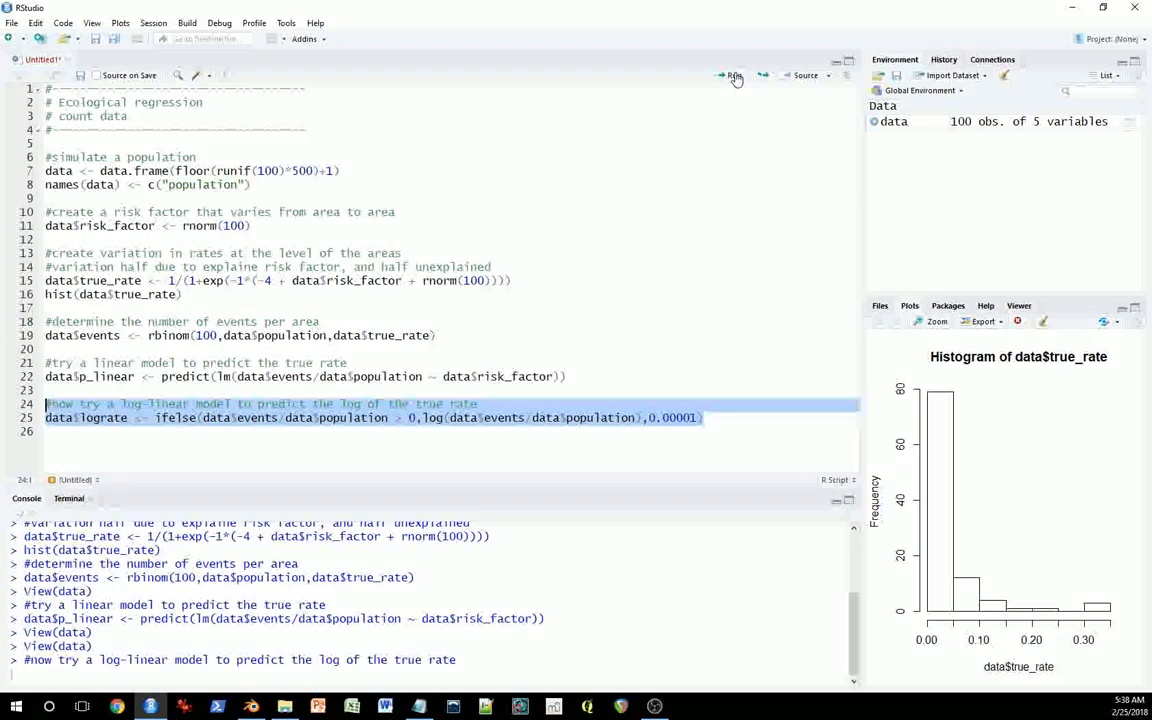
left_click(732, 76)
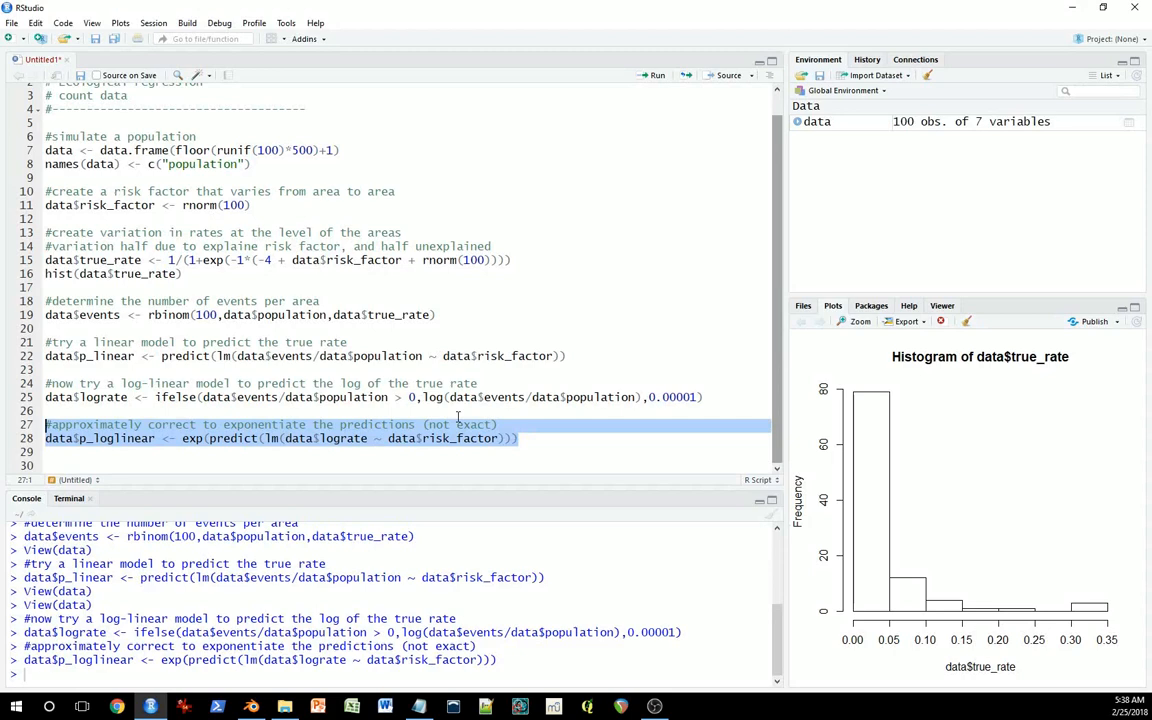
mouse_move(530, 456)
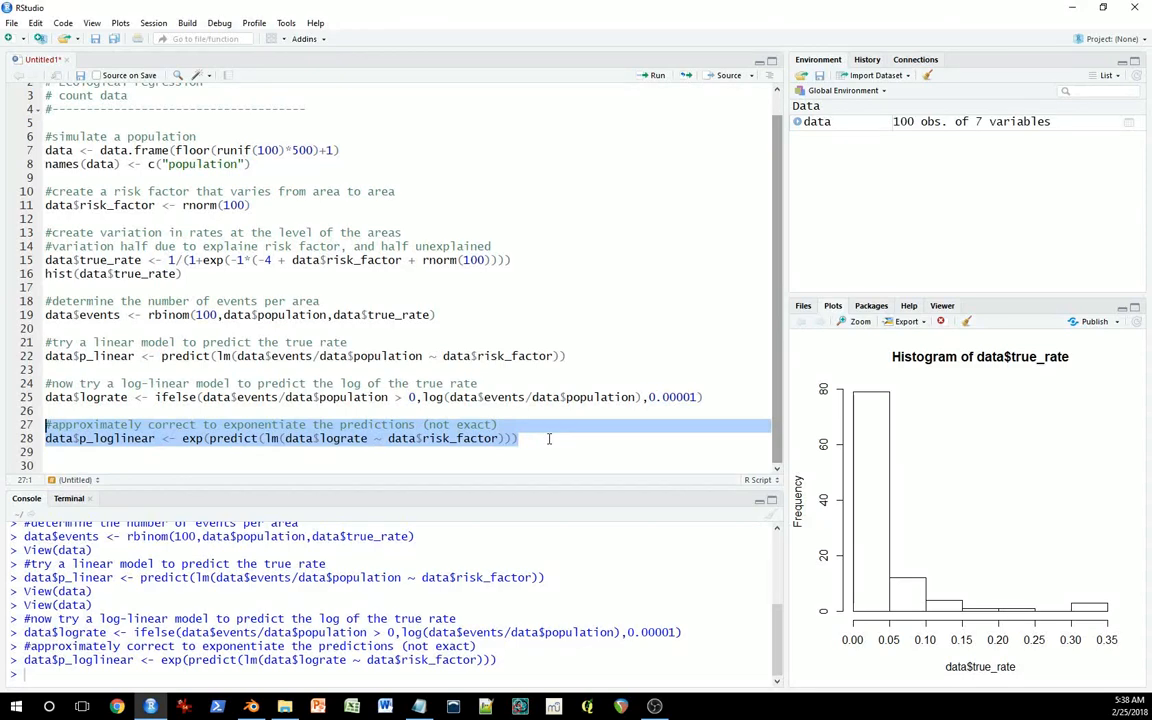
mouse_move(184, 444)
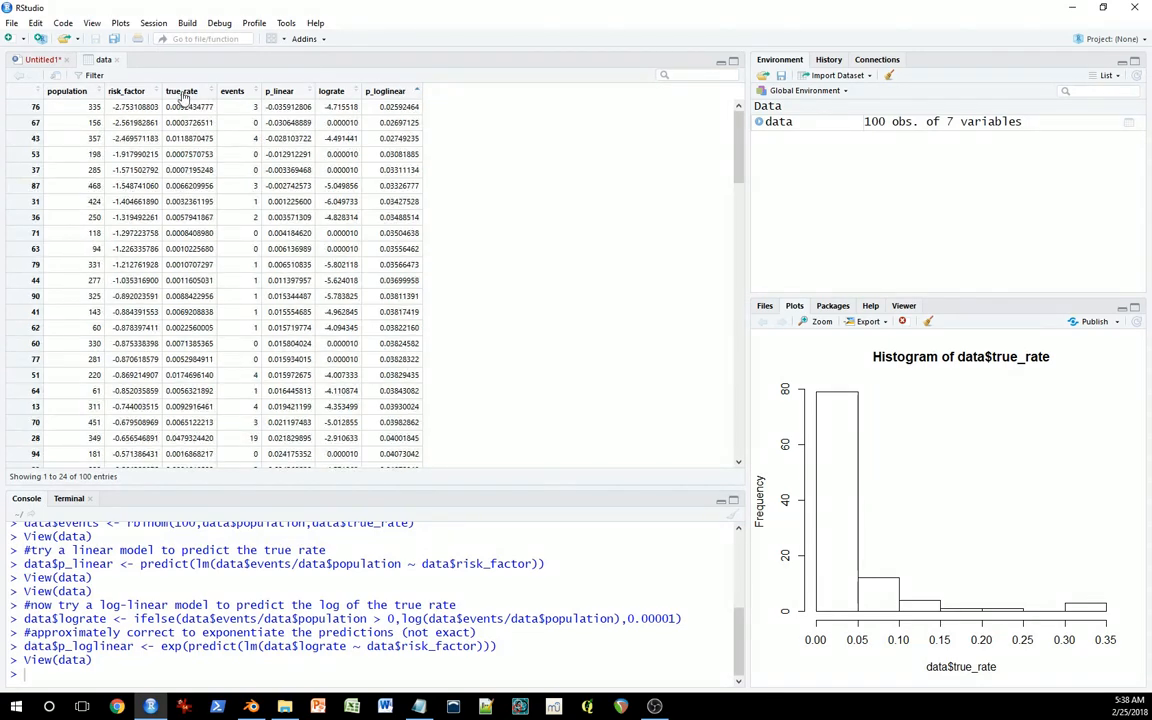
Leave the data viewer and place the cursor at the end of the script after the log-linear model
left_click(384, 92)
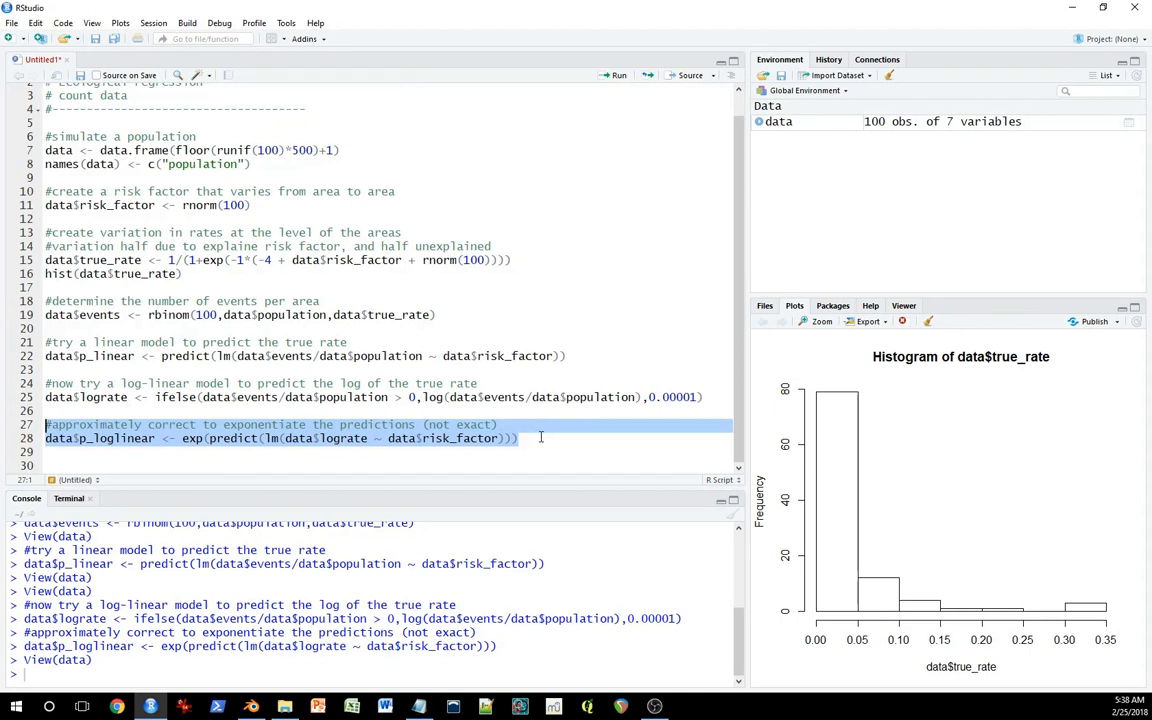
left_click(692, 448)
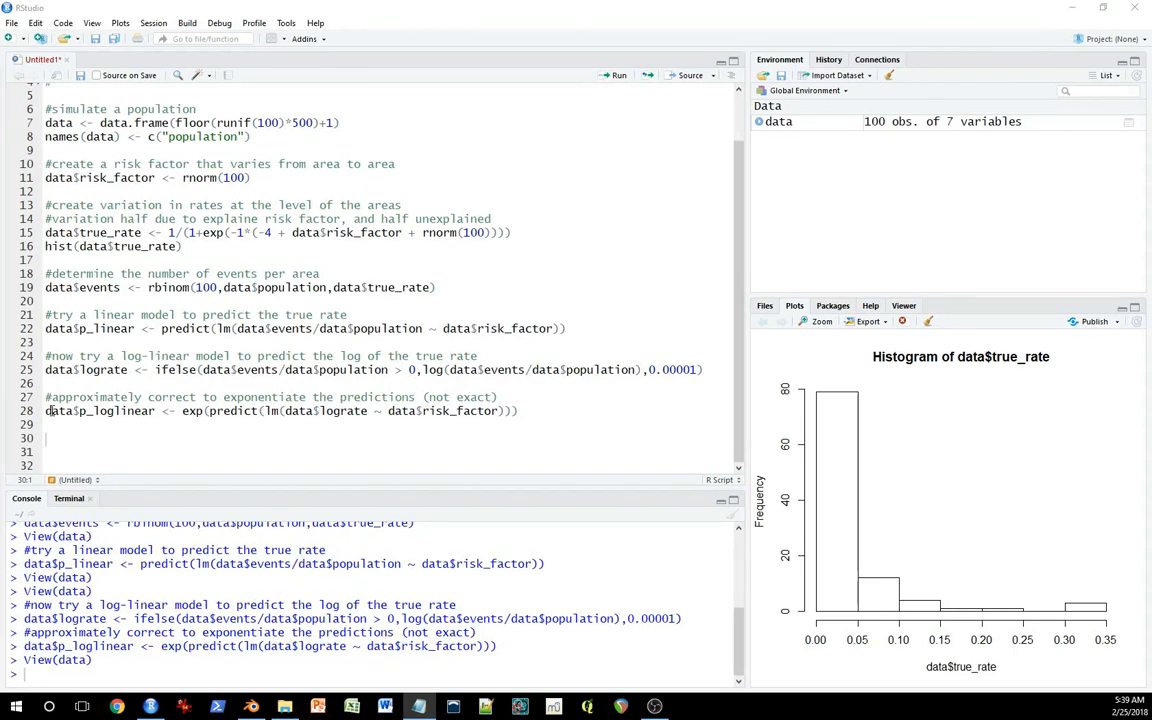
Compute rate <- sum(data$events)/sum(data$population) and run it, giving about 0.037
type("rate <- sum(data$events)/sum(data$population)")
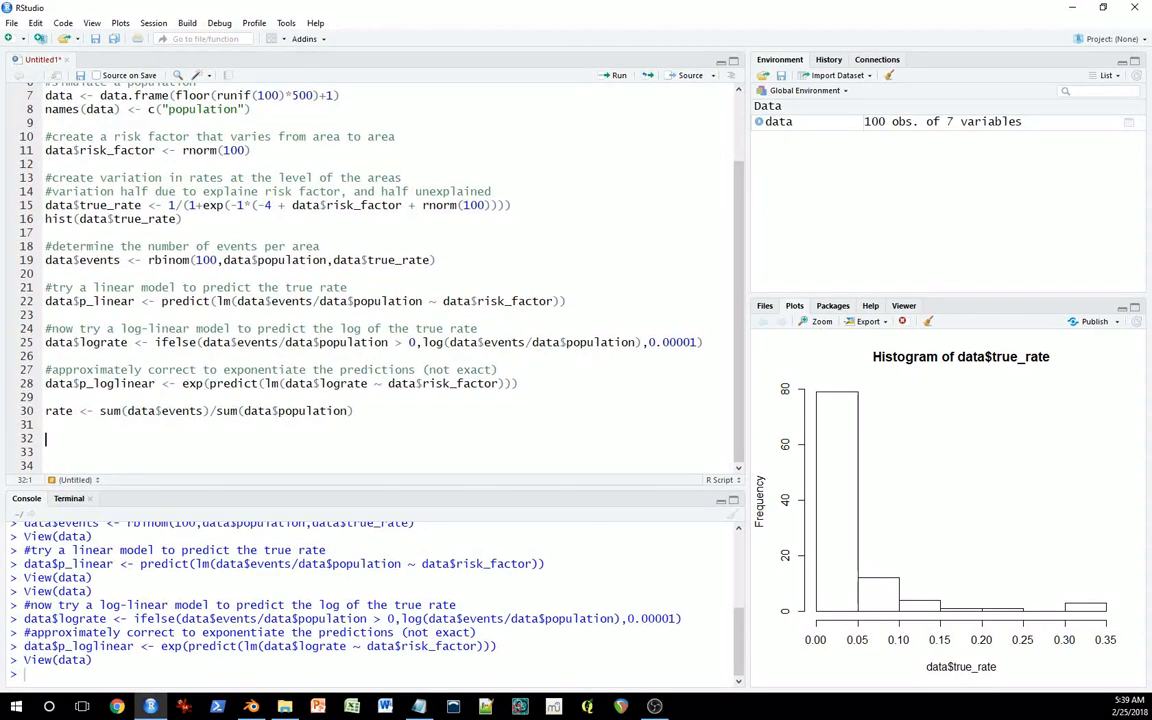
mouse_move(276, 412)
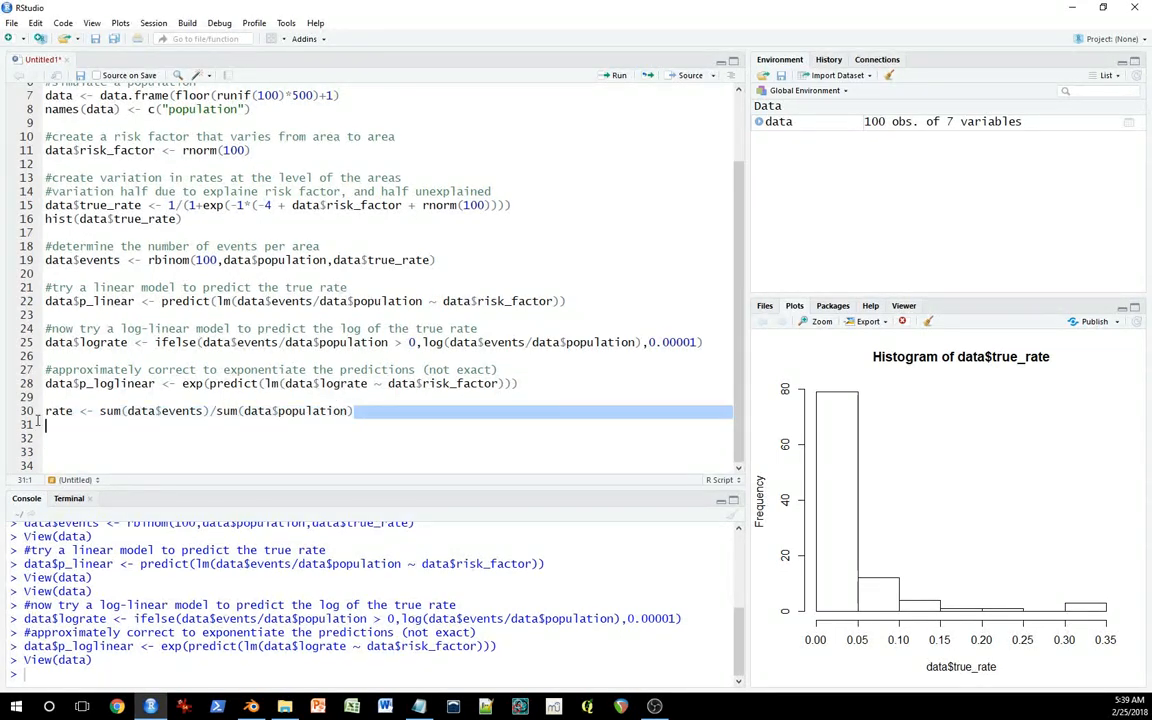
left_click(616, 76)
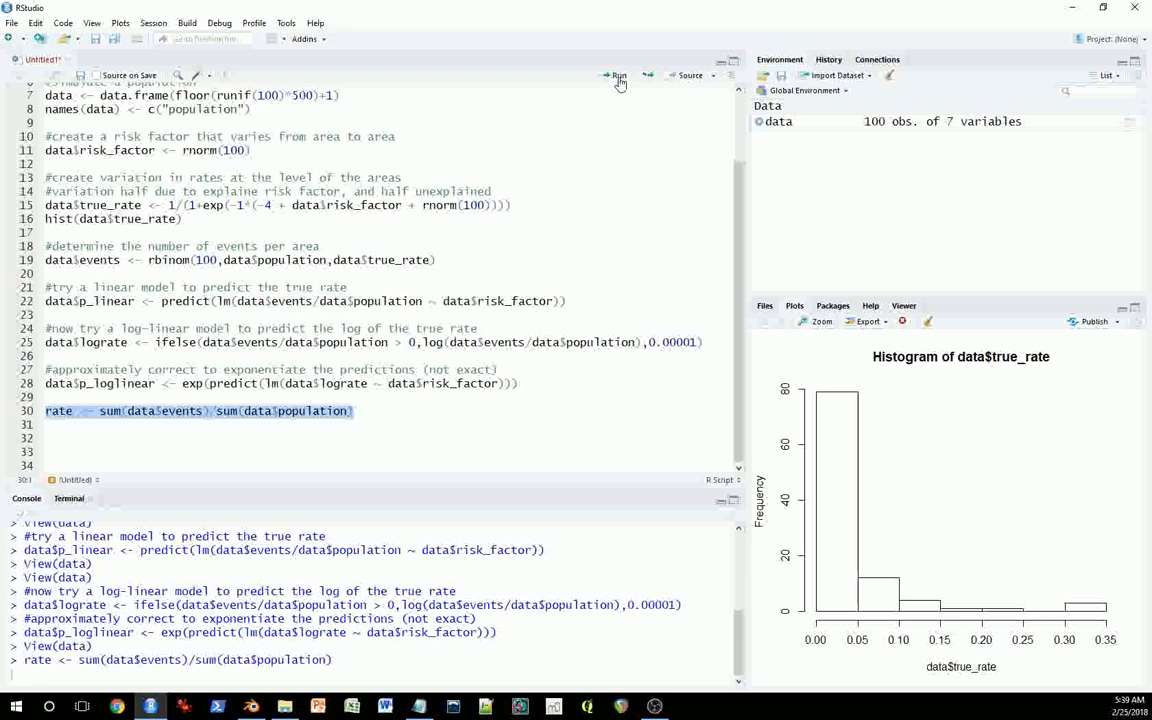
left_click(616, 76)
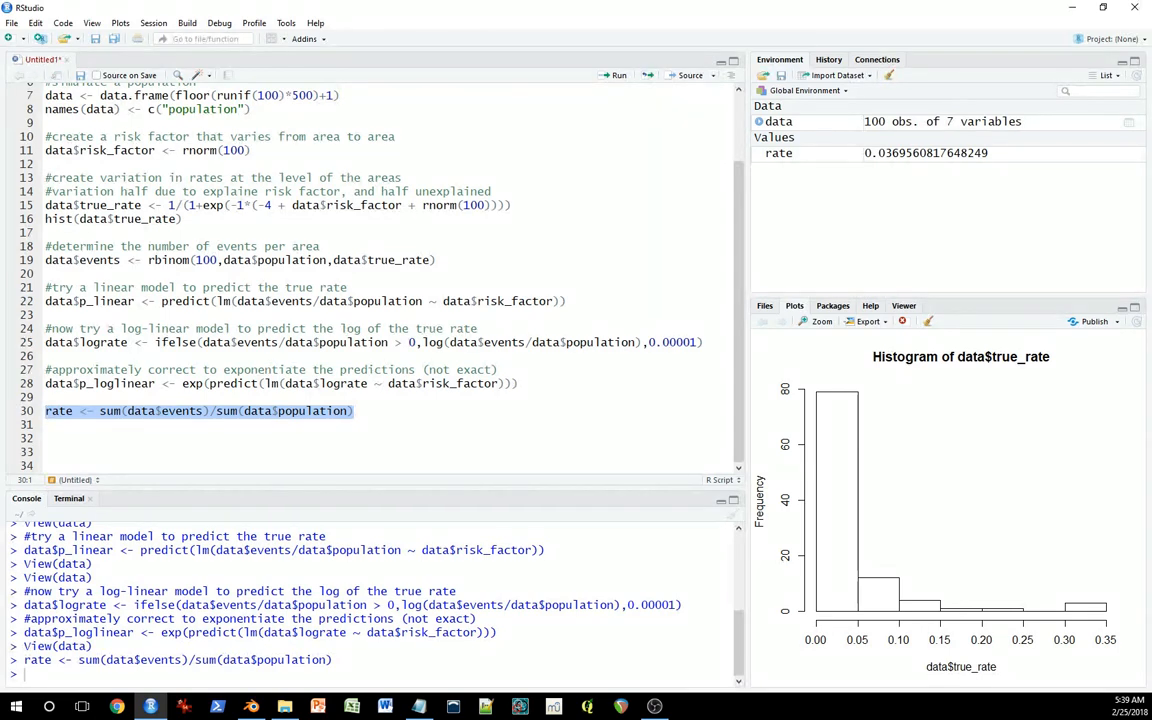
mouse_move(156, 420)
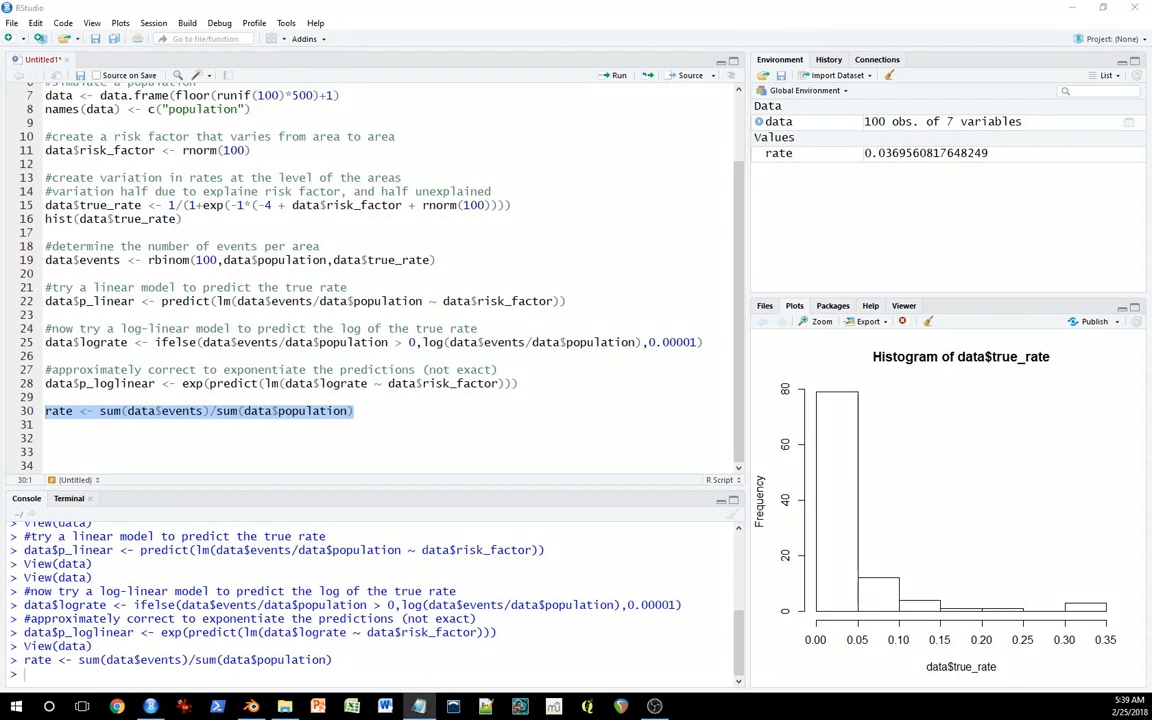
Write the Poisson glm with log-population offset storing p_poisson, plus red, blue and green prediction plots
left_click(200, 438)
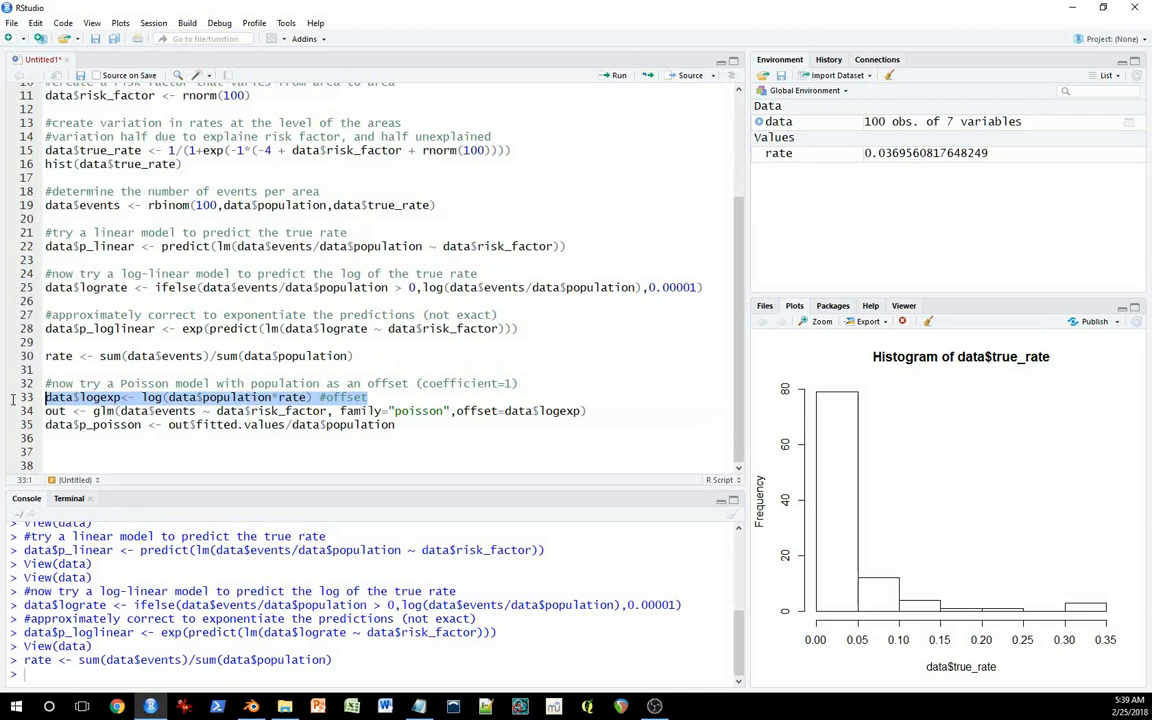
mouse_move(532, 432)
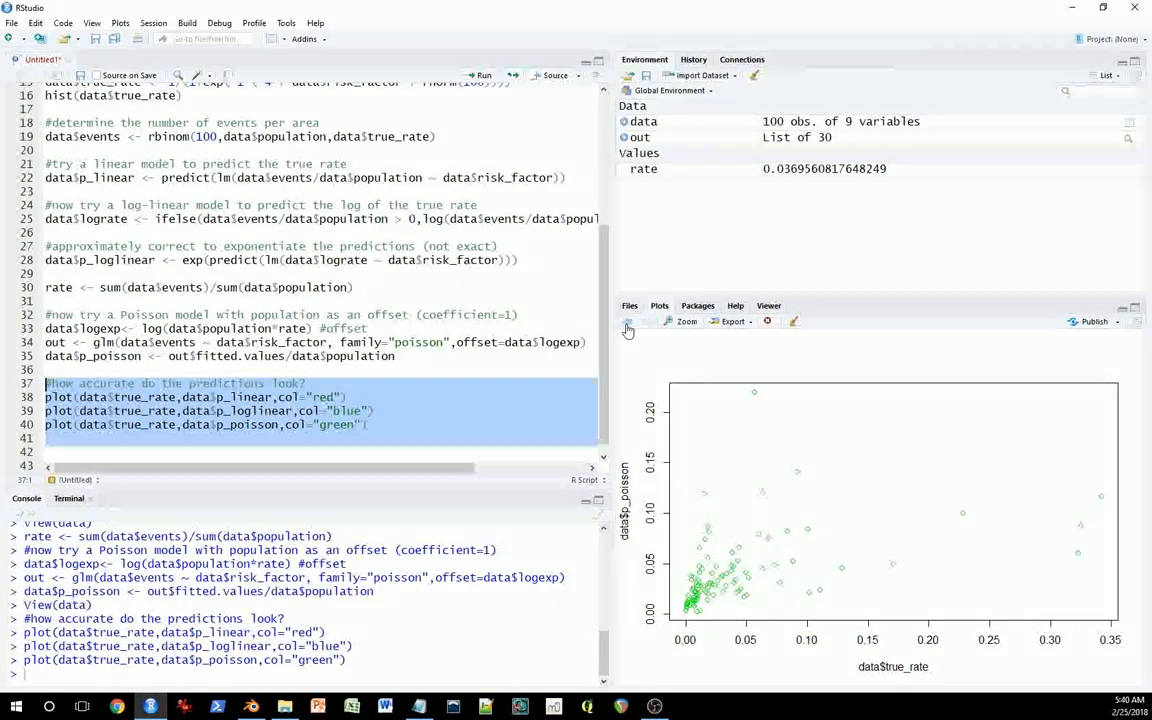
Review the three prediction plots and add sum((true_rate - p)^2) lines for linear, log-linear and Poisson
left_click(628, 320)
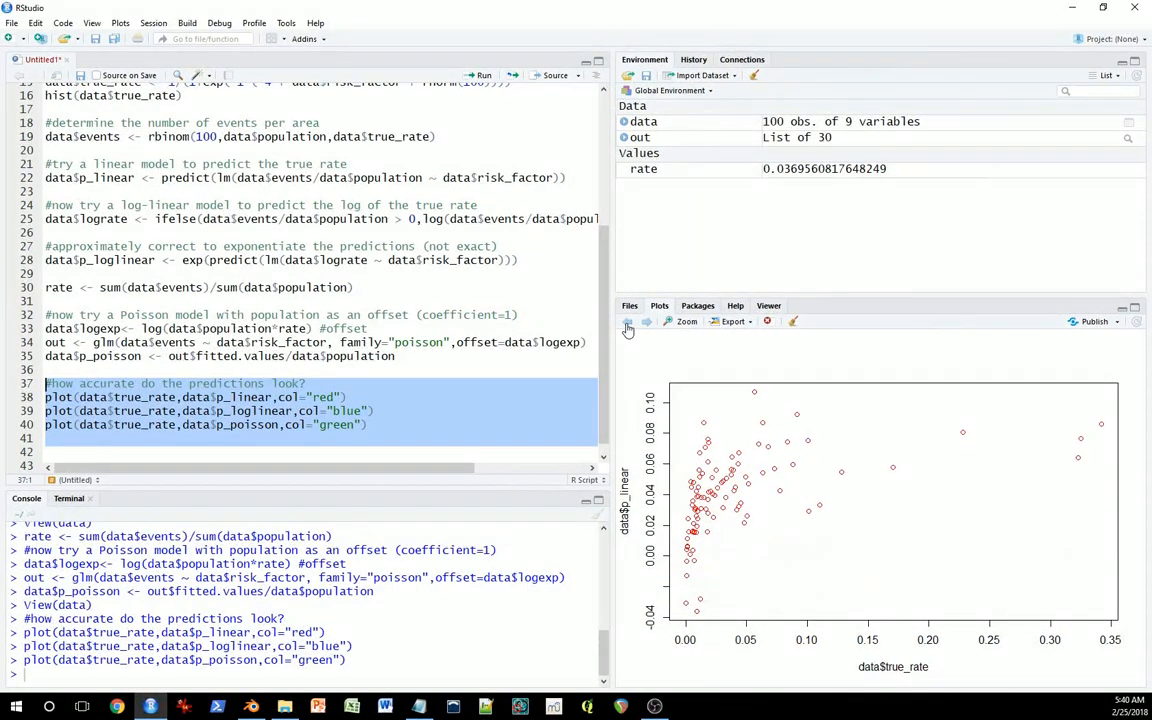
mouse_move(756, 564)
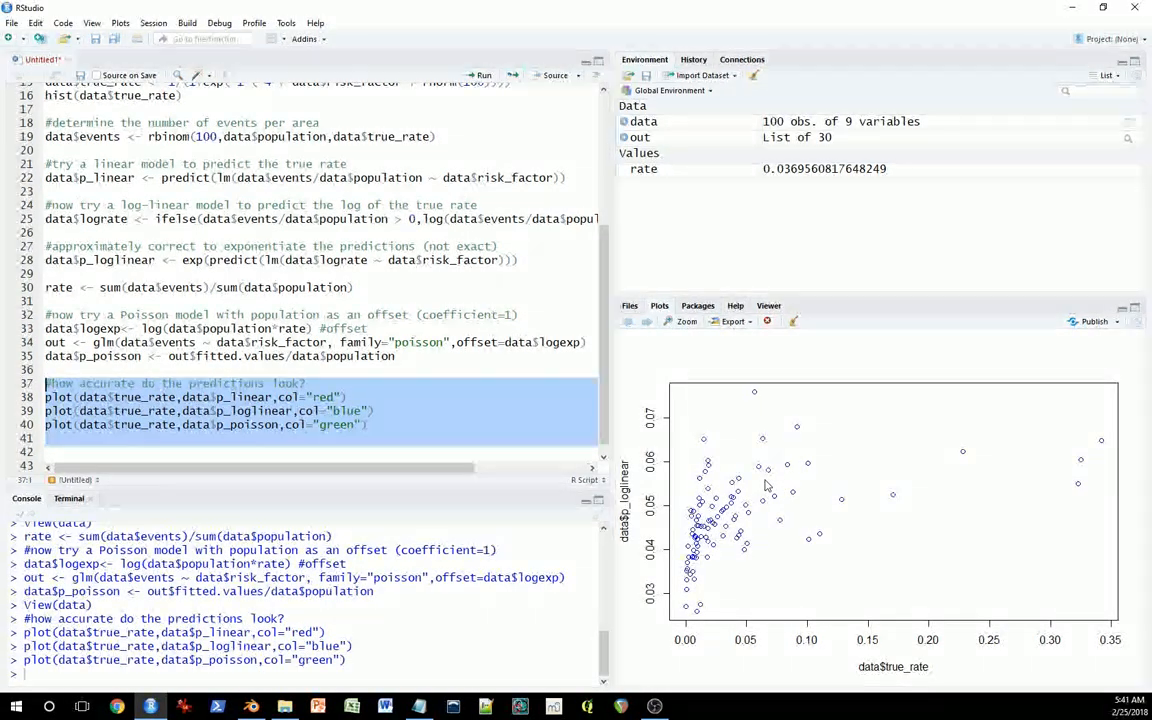
mouse_move(964, 444)
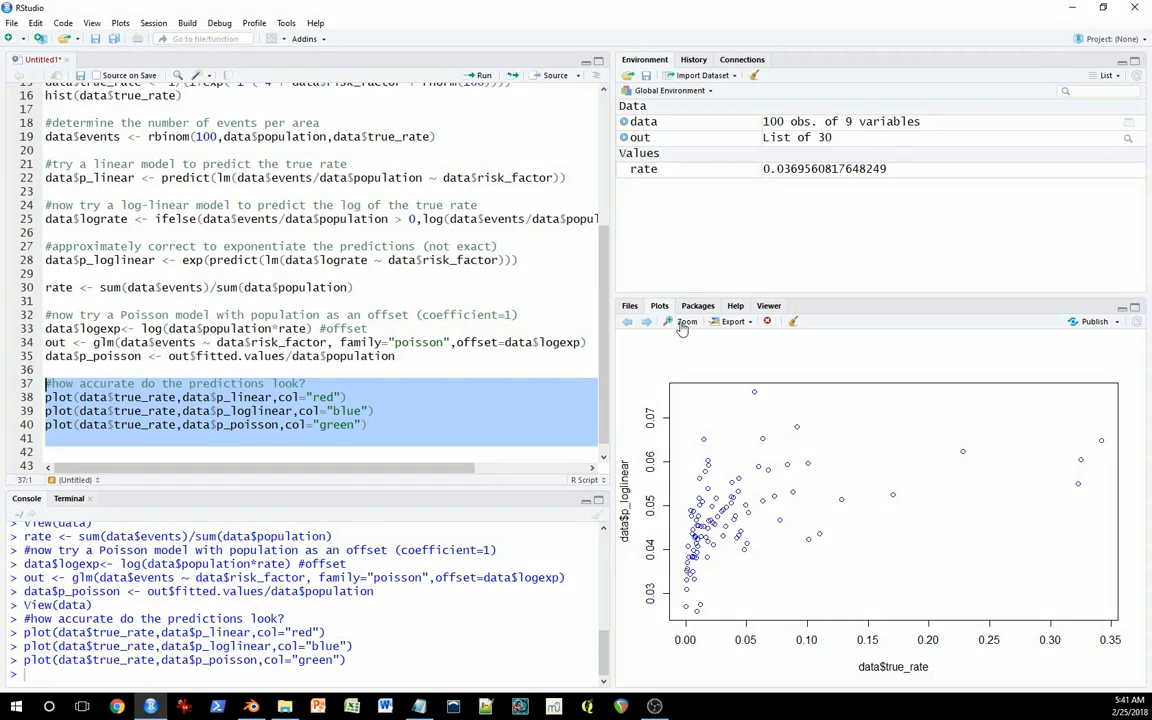
mouse_move(696, 584)
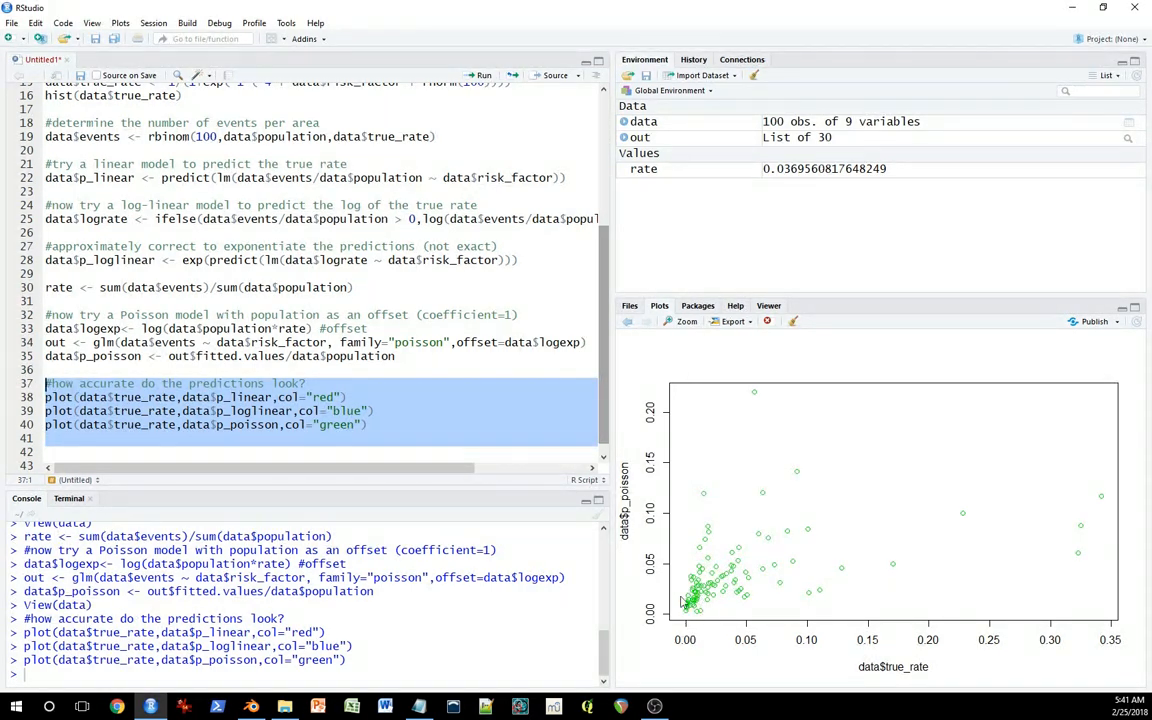
mouse_move(836, 440)
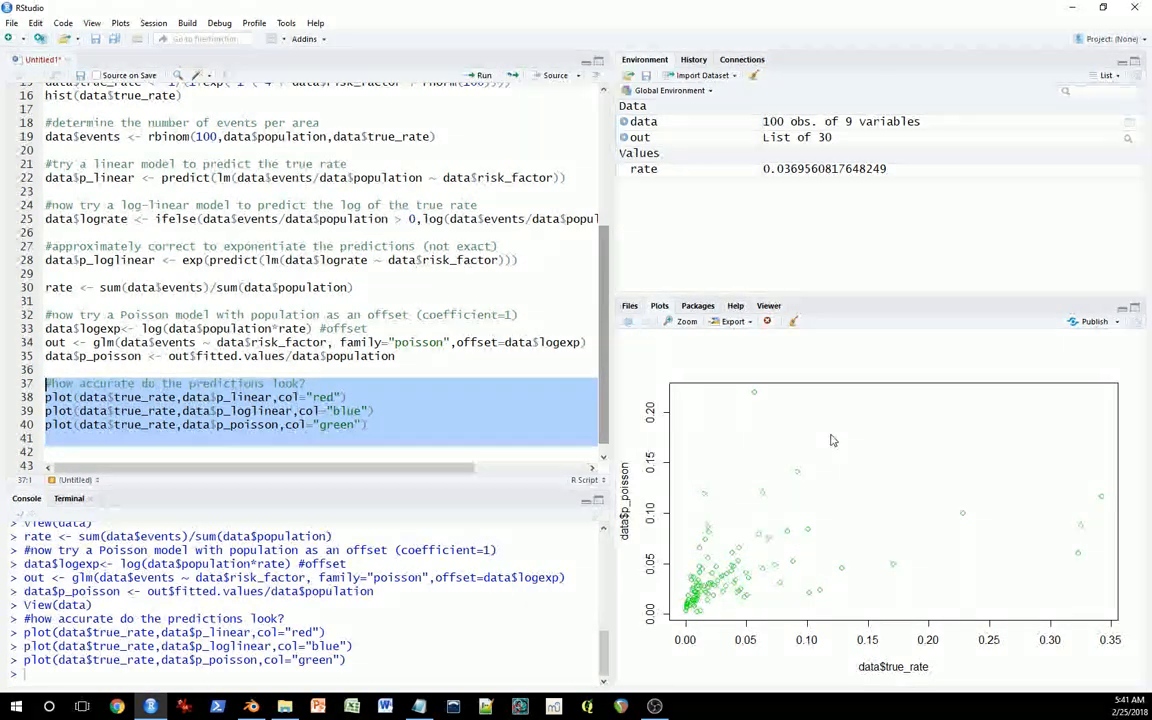
mouse_move(948, 432)
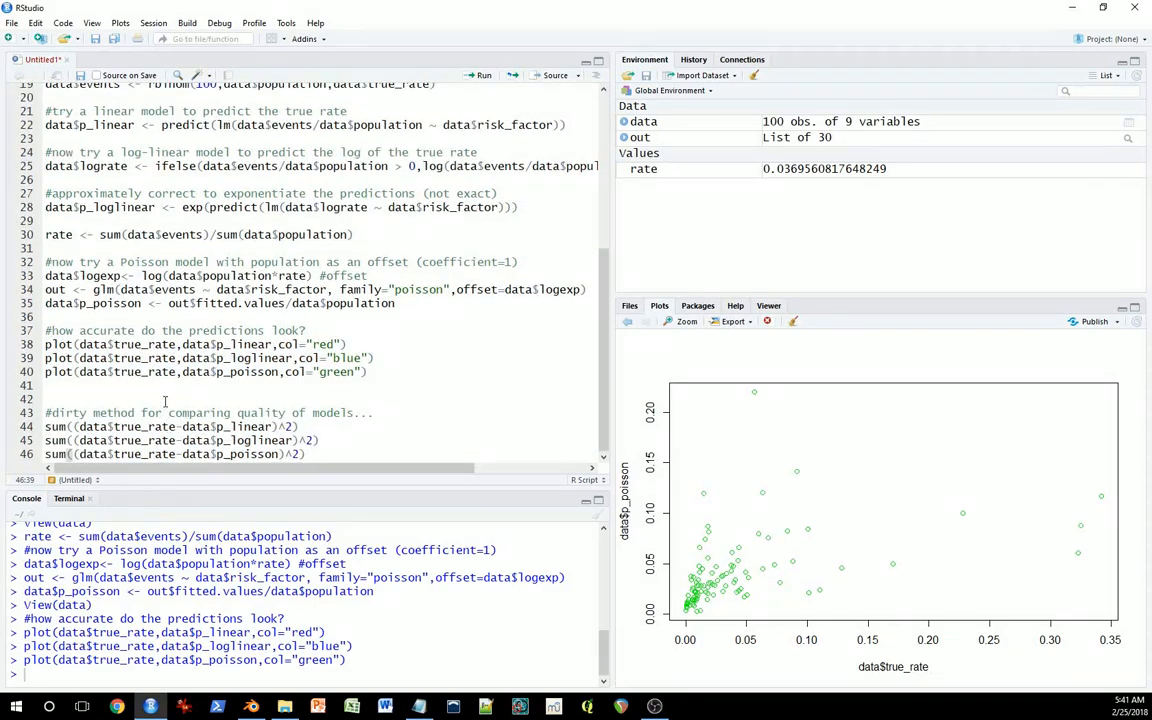
Run the three squared-error sums, giving about 0.308 linear, 0.350 log-linear and 0.310 Poisson
scroll("up", 3)
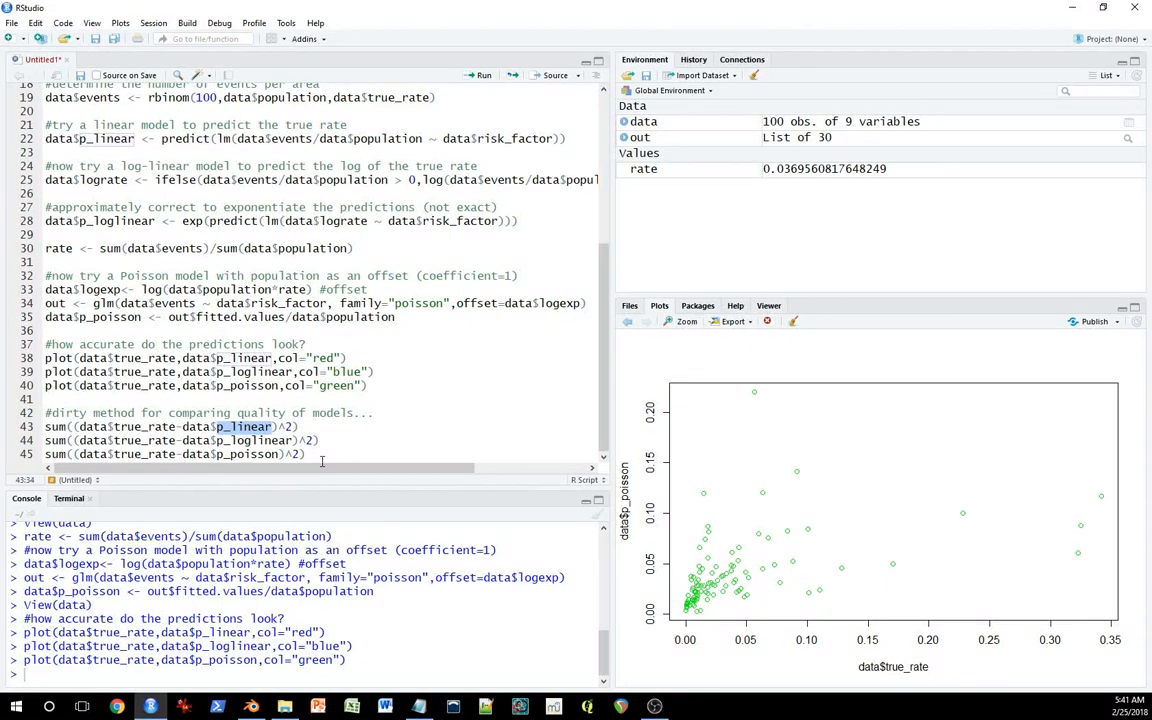
left_click_drag(46, 412, 304, 454)
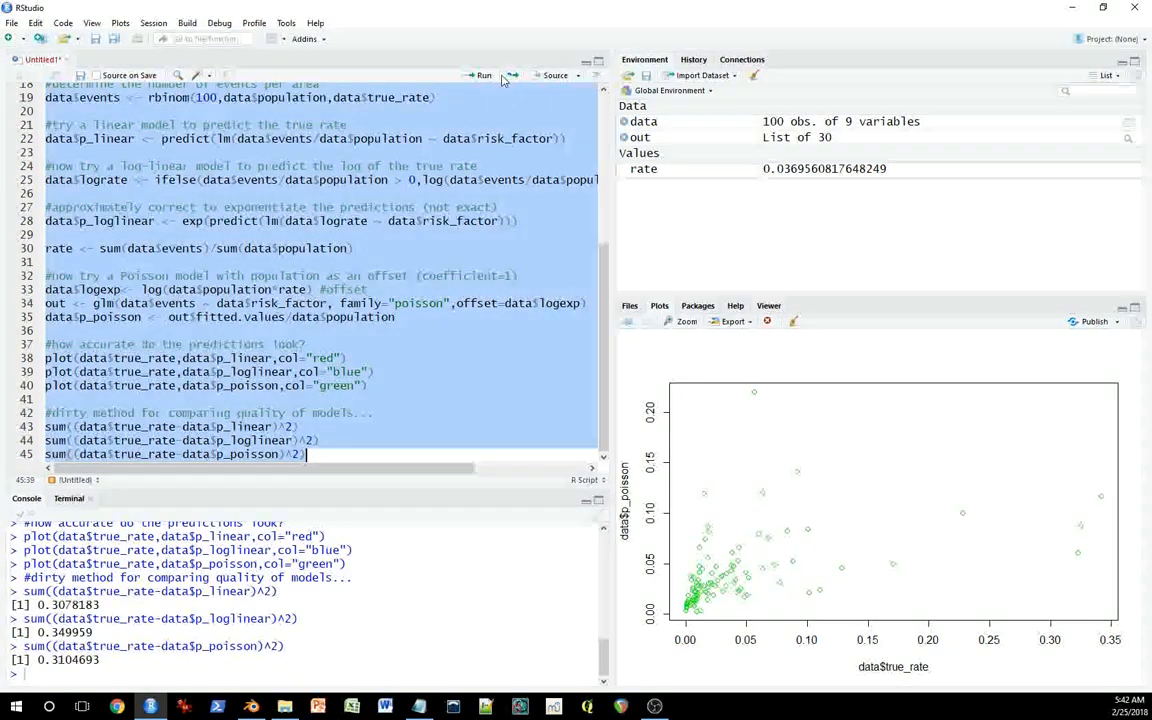
Rerun the whole script on fresh data, giving squared errors near 0.146, 0.397 and 0.139
left_click(484, 76)
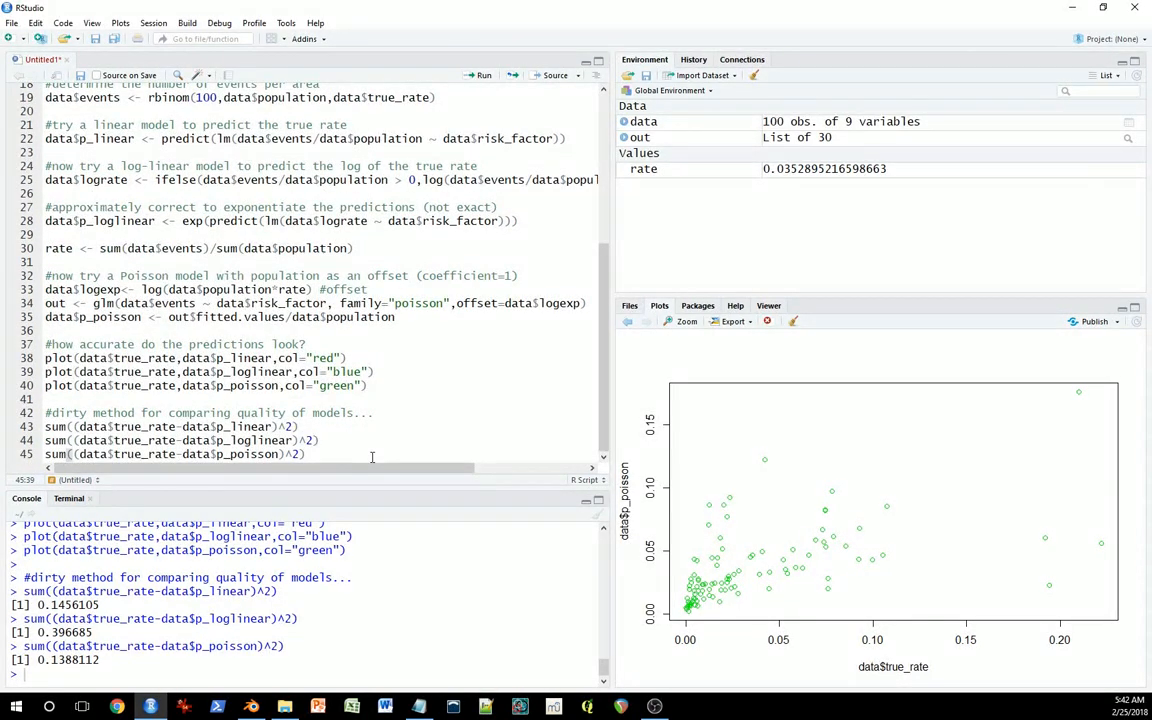
mouse_move(328, 438)
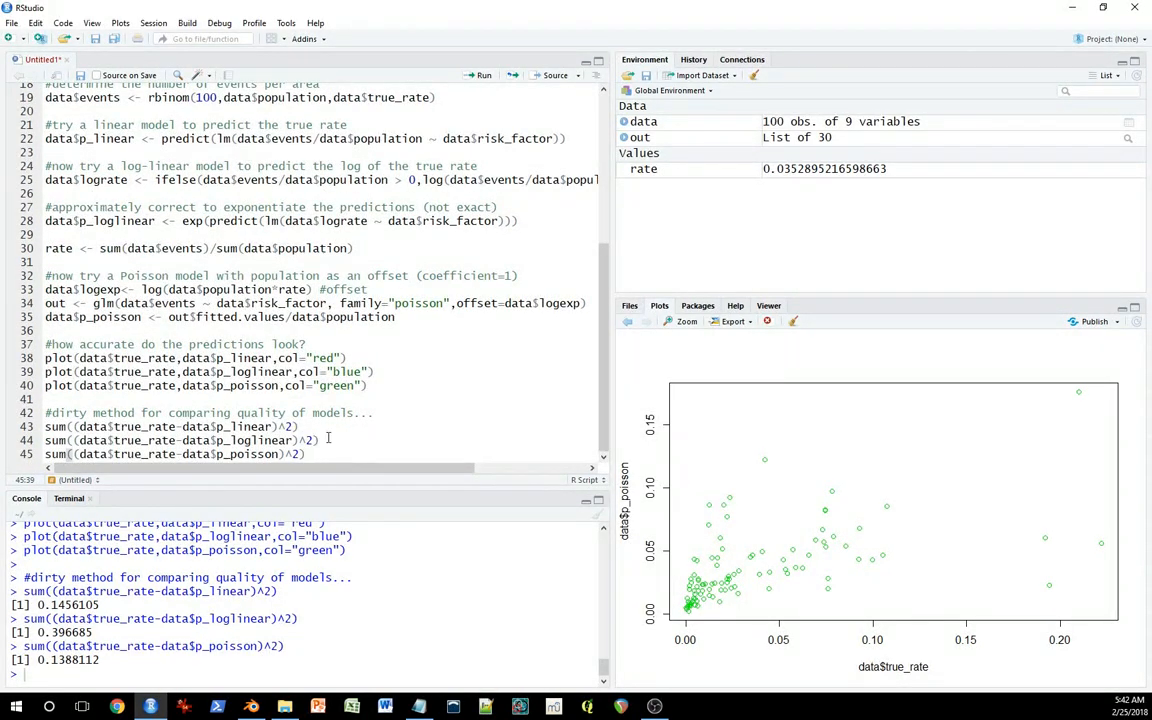